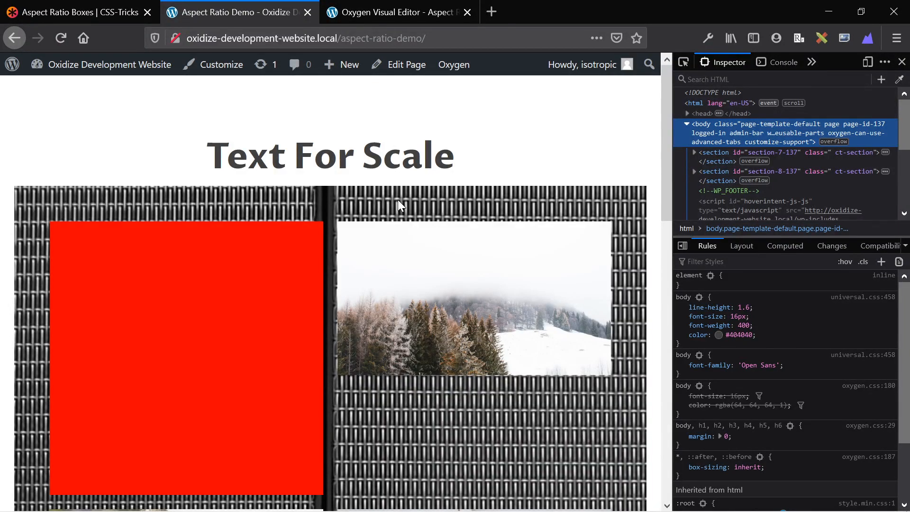
mouse_move(583, 280)
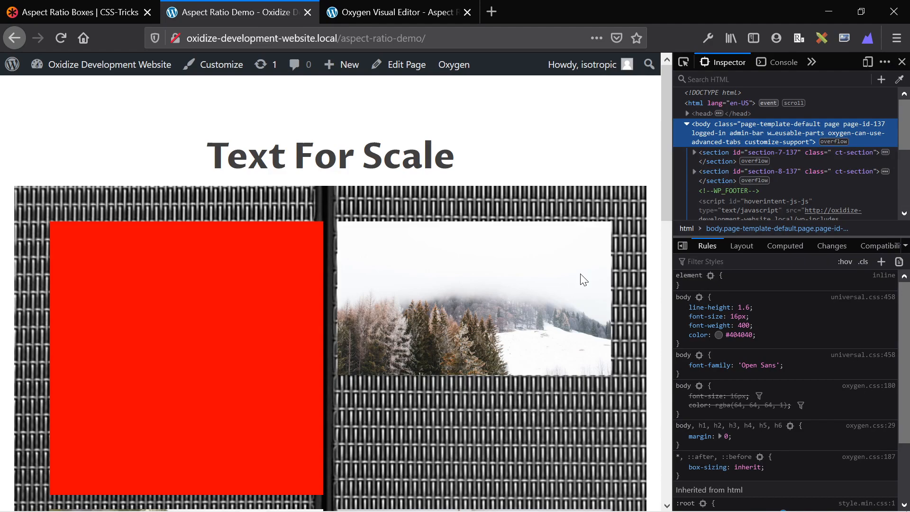
mouse_move(671, 341)
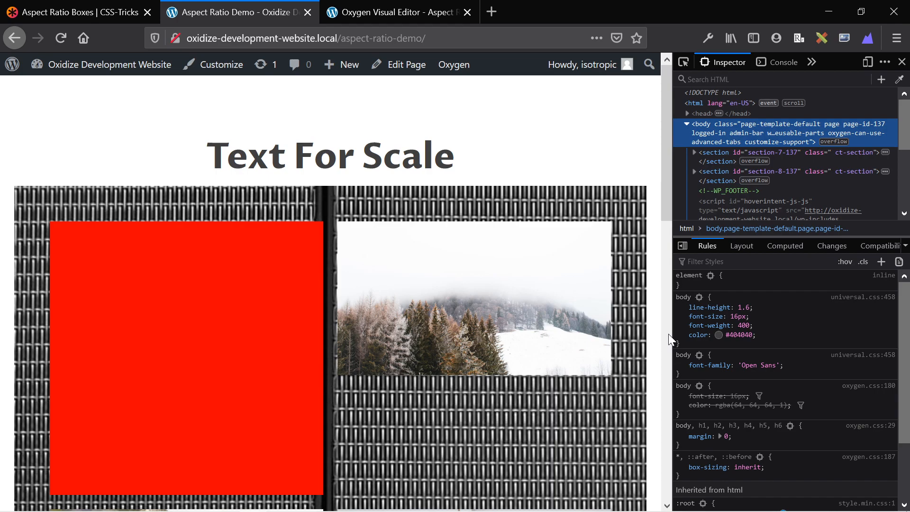
mouse_move(669, 336)
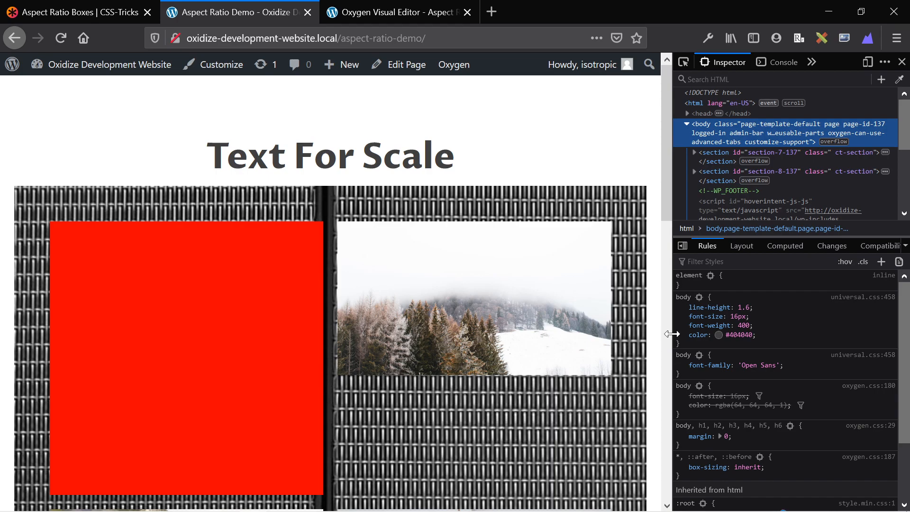
mouse_move(671, 338)
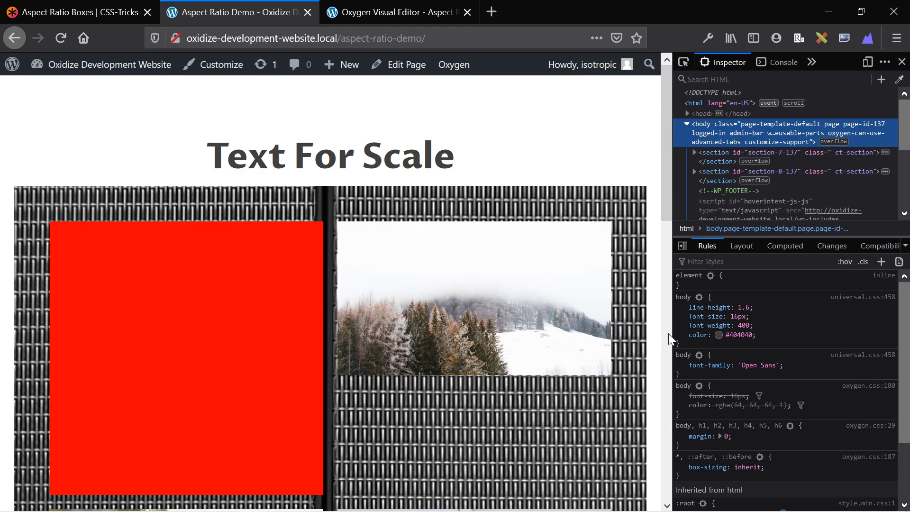
mouse_move(632, 327)
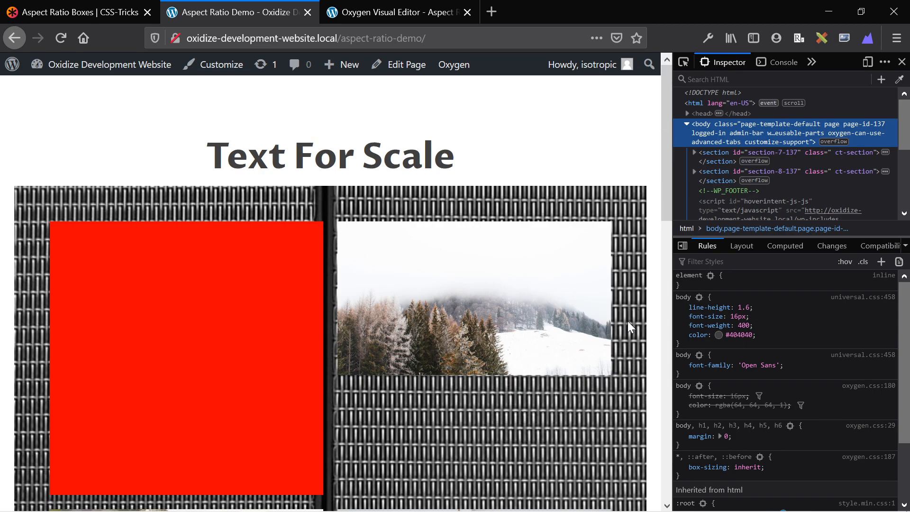
mouse_move(395, 273)
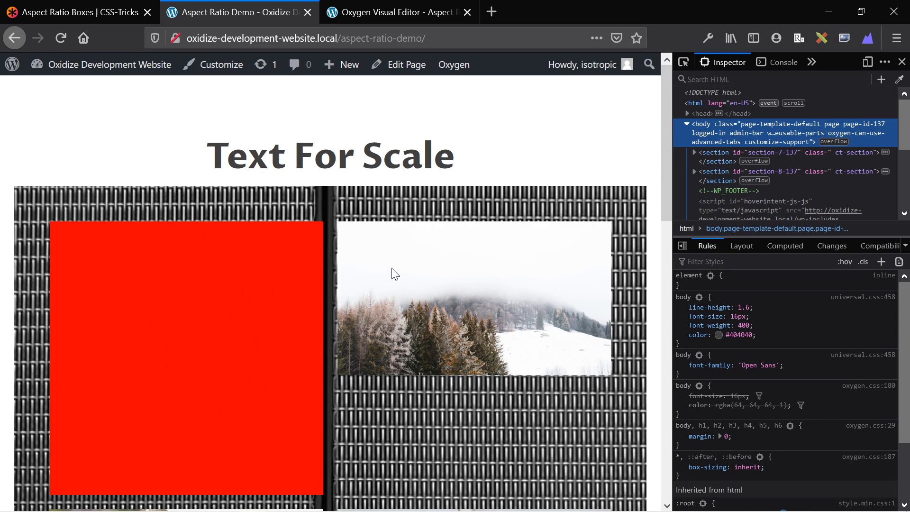
Scroll down through the demo page's image grid toward the headline element.
scroll(down, 3)
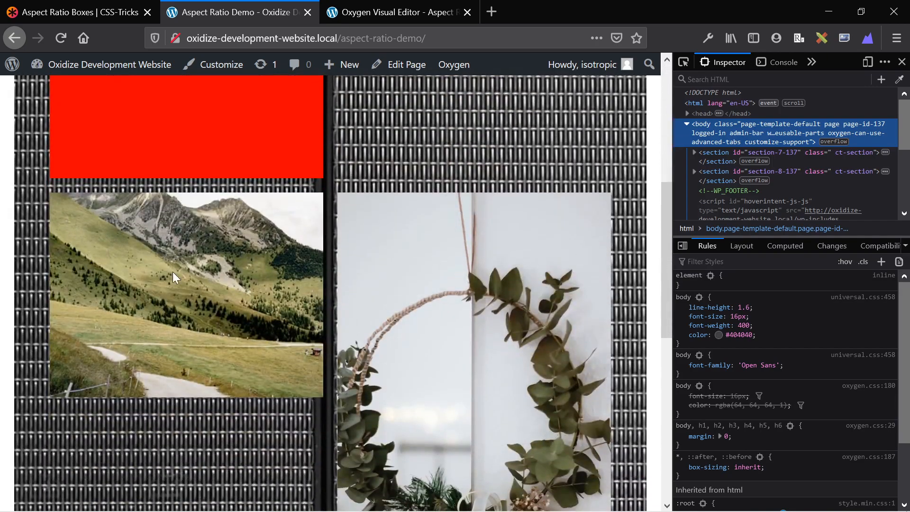
mouse_move(226, 262)
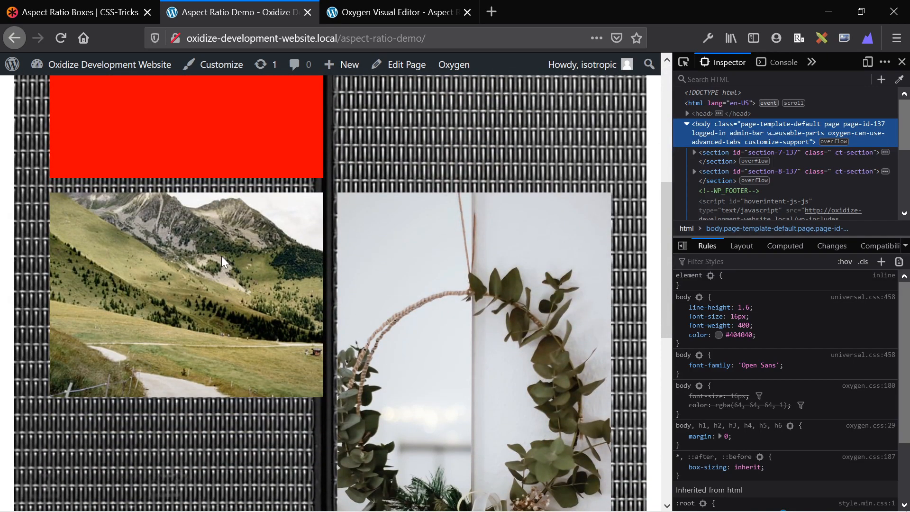
scroll(down, 3)
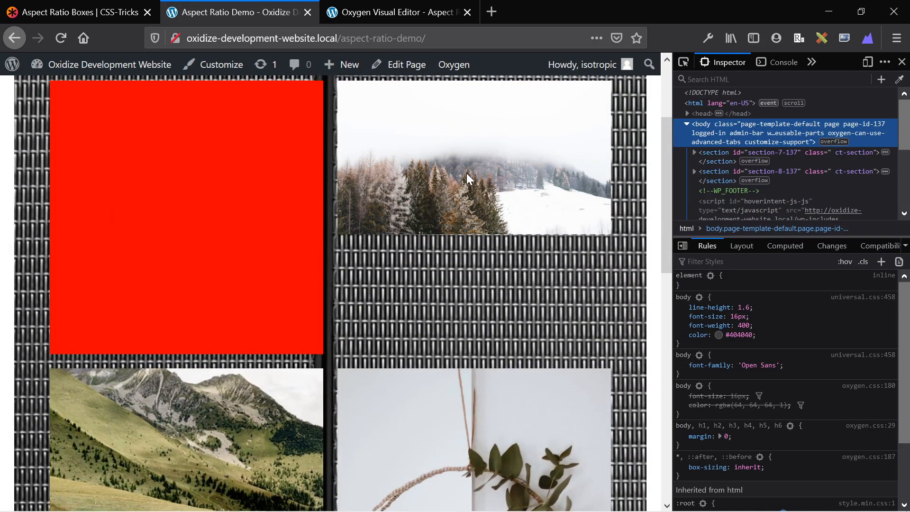
mouse_move(437, 136)
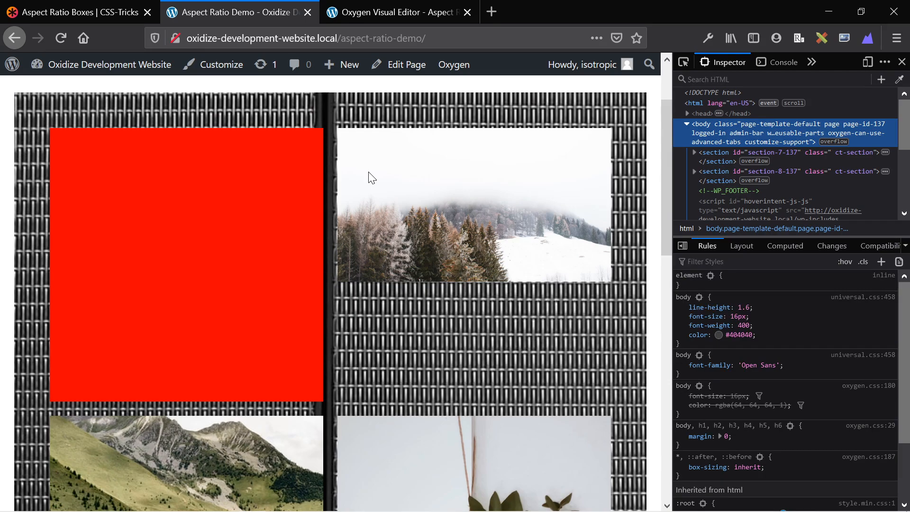
mouse_move(495, 222)
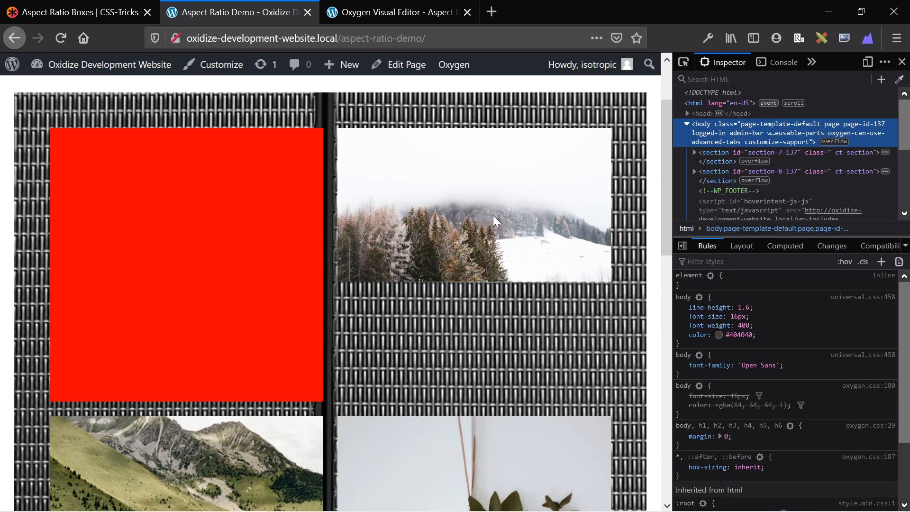
mouse_move(464, 227)
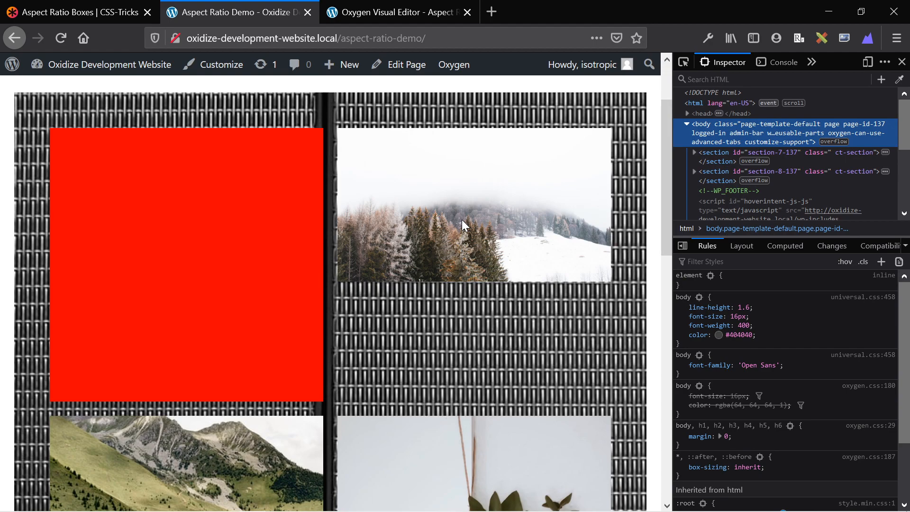
mouse_move(483, 185)
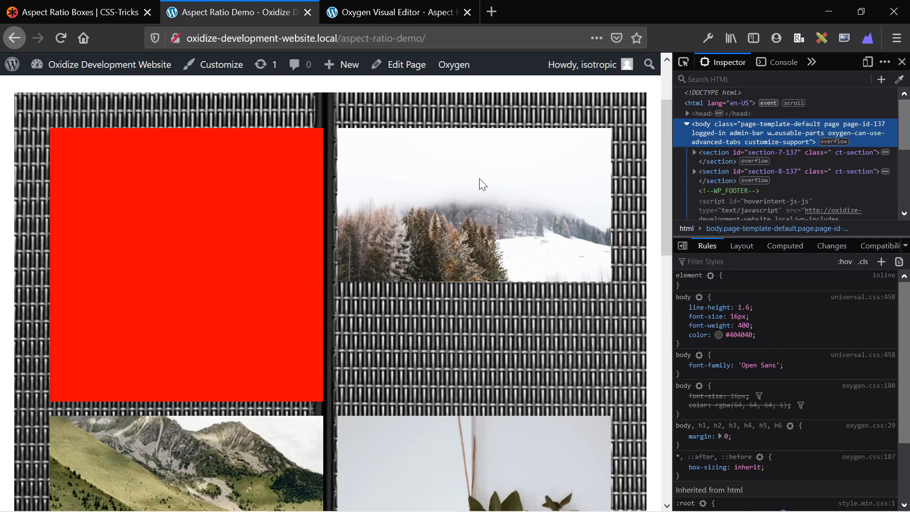
mouse_move(674, 292)
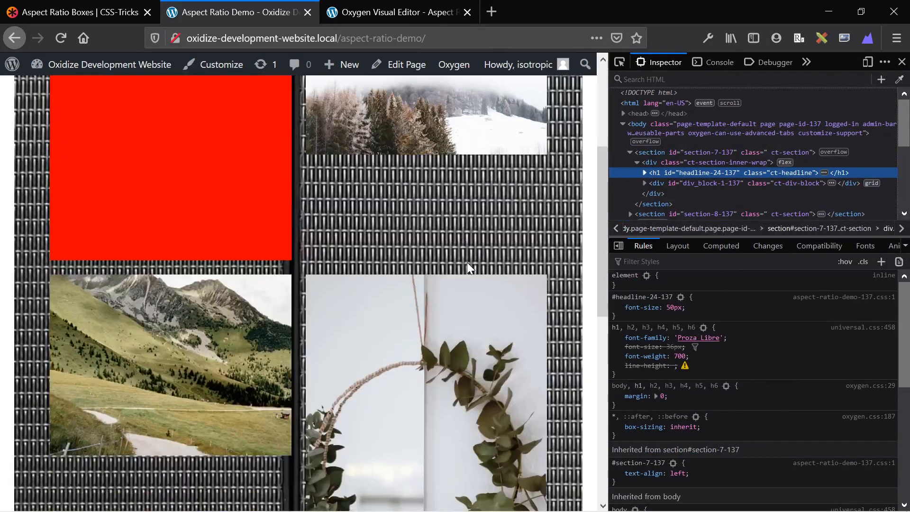
scroll(down, 3)
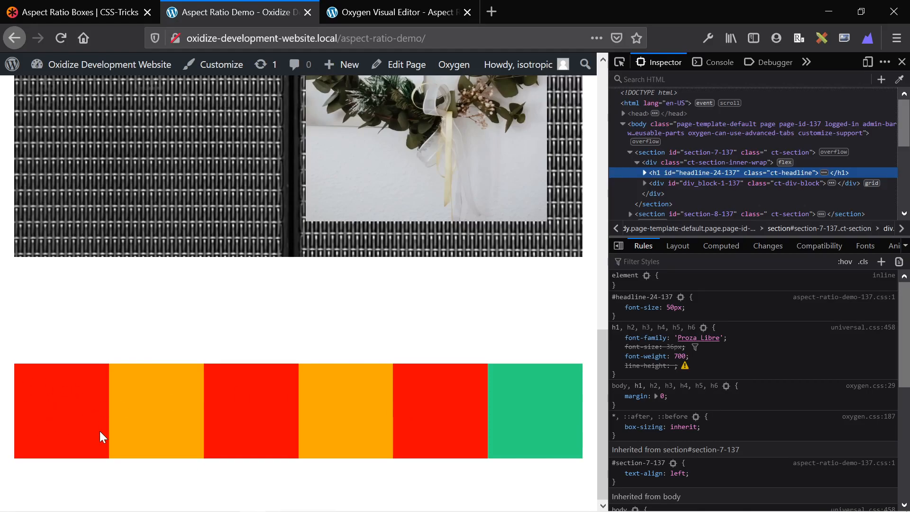
mouse_move(539, 413)
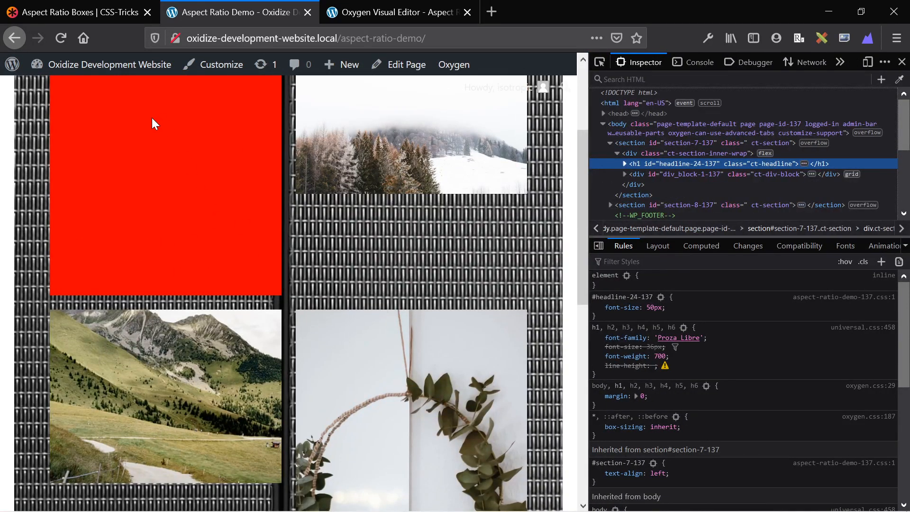
scroll(up, 3)
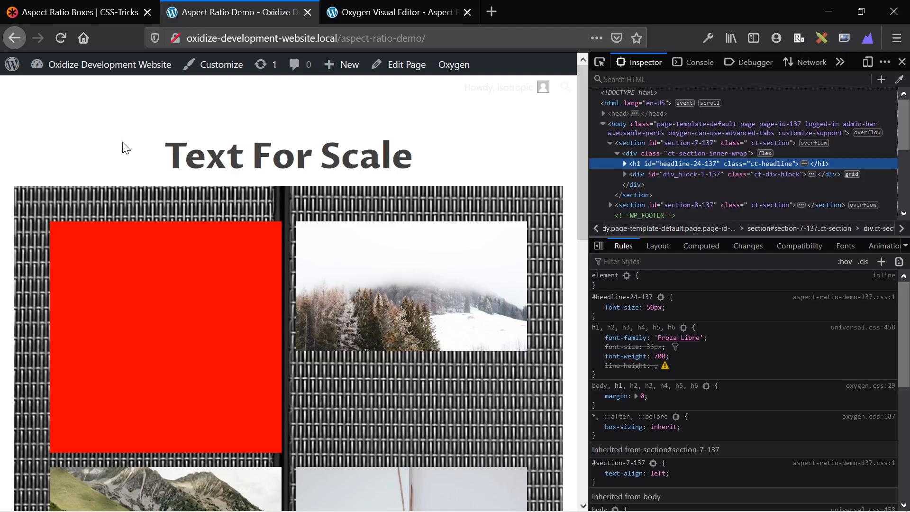
mouse_move(82, 12)
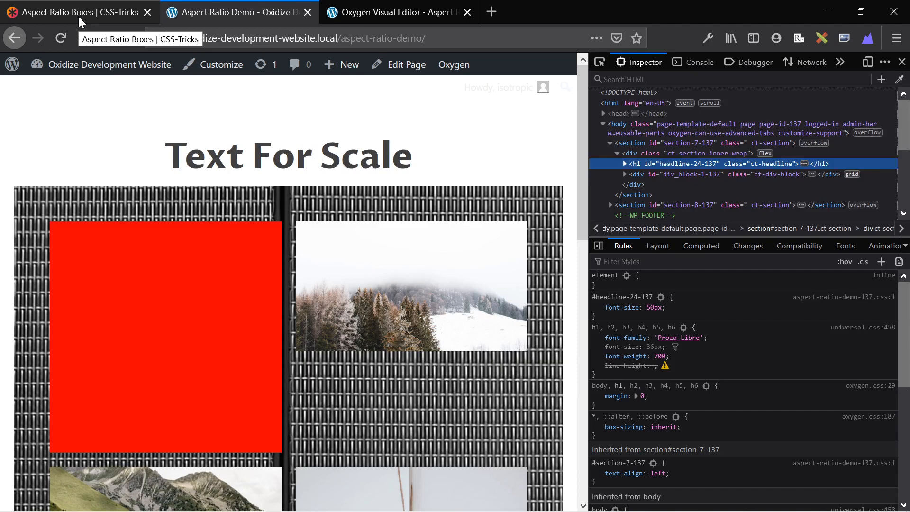
Scroll the Aspect Ratio Boxes article down to the 'Using Custom Properties' section.
click(76, 11)
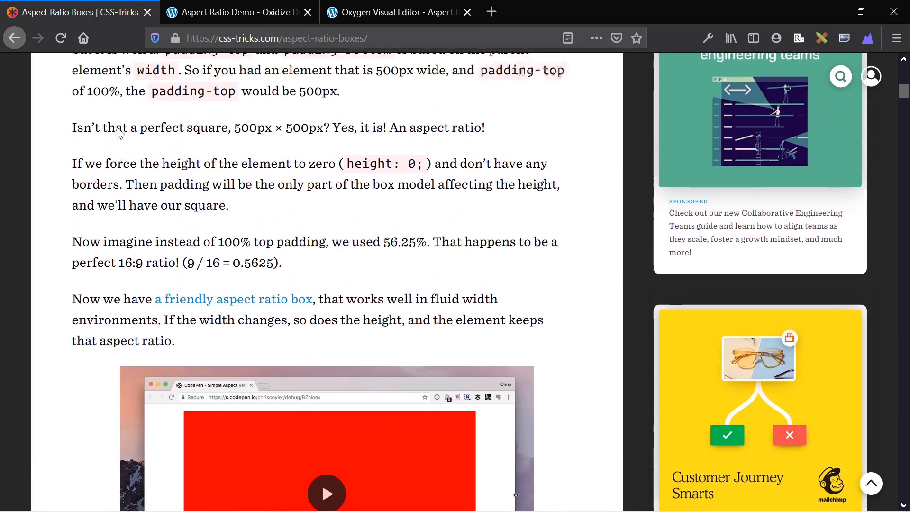
scroll(up, 3)
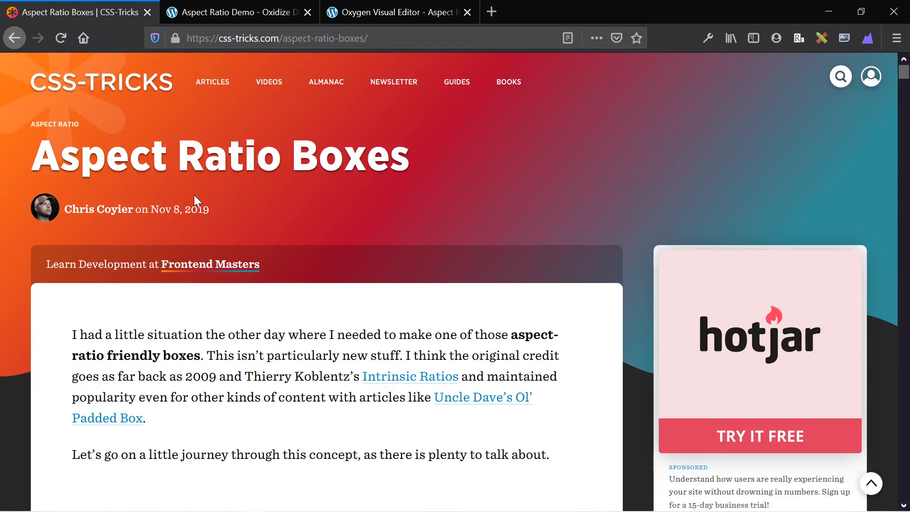
scroll(down, 3)
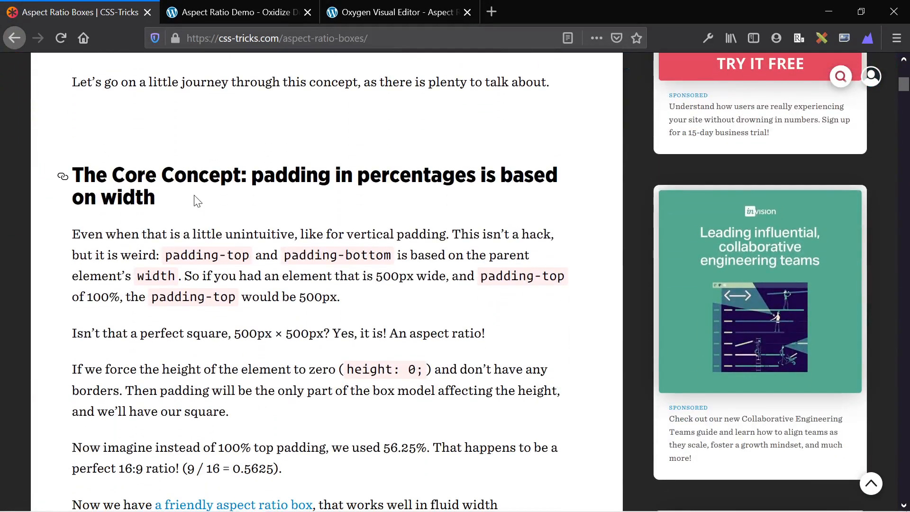
scroll(down, 3)
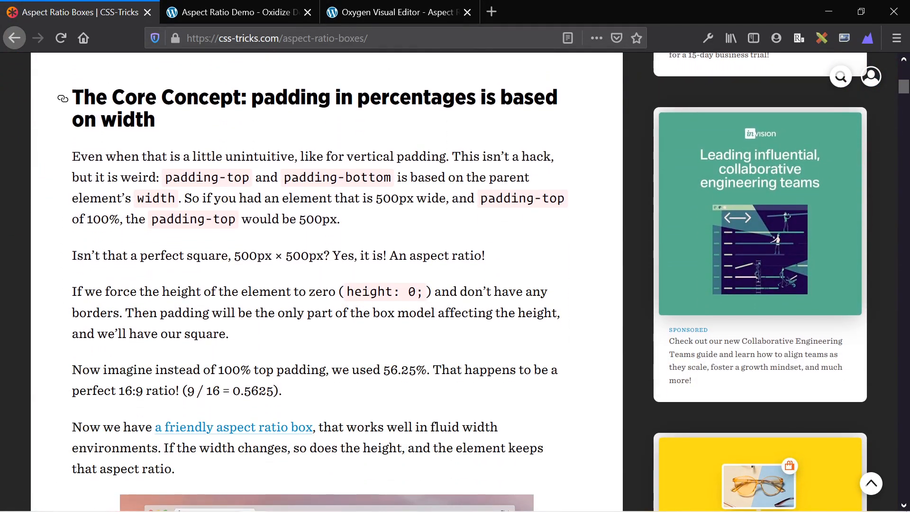
scroll(down, 3)
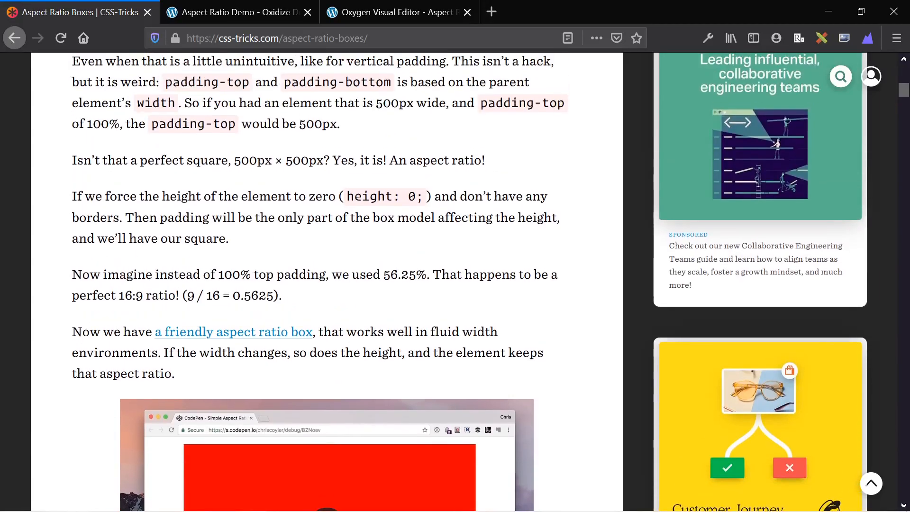
scroll(up, 3)
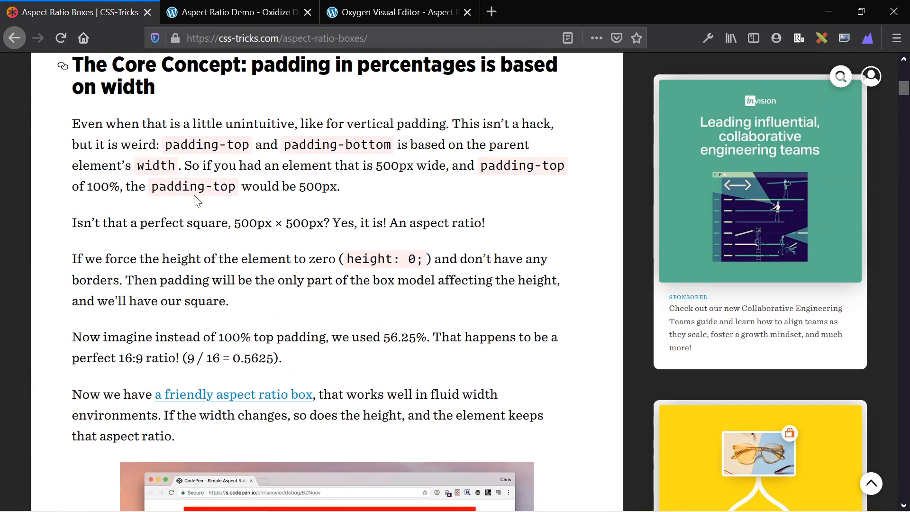
scroll(down, 3)
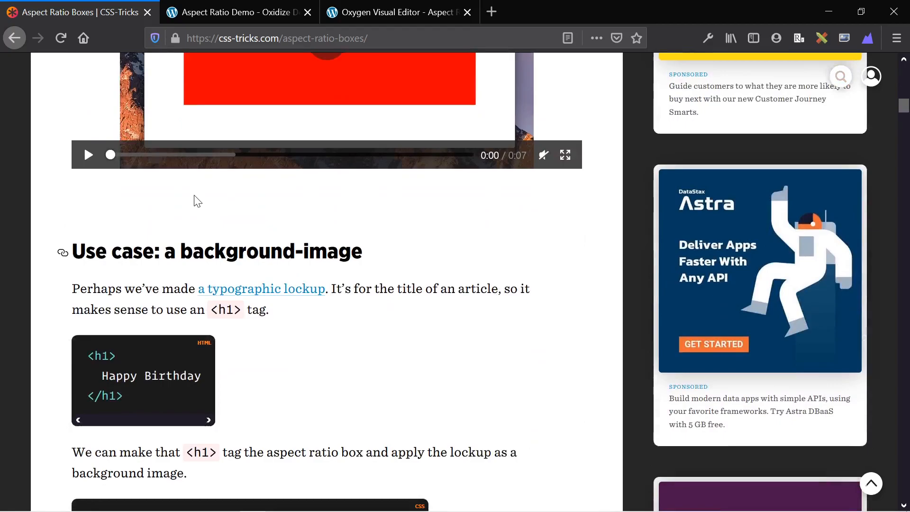
scroll(down, 3)
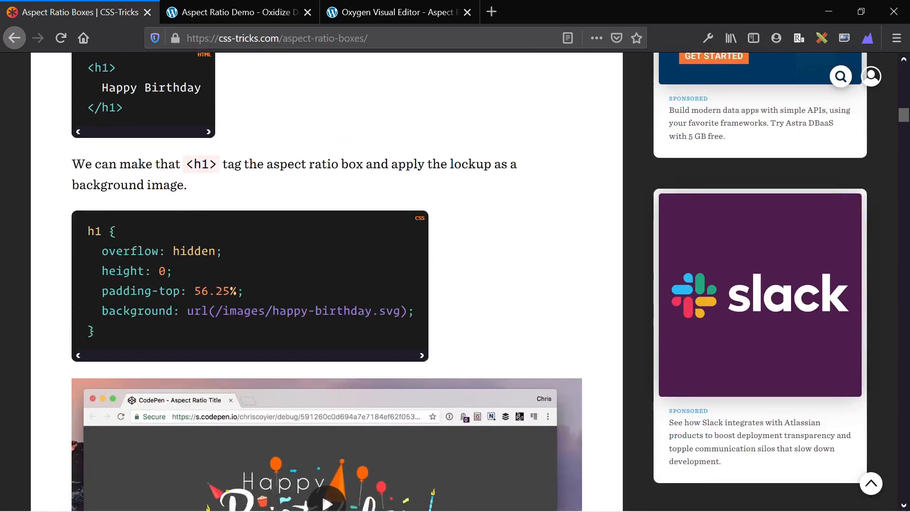
scroll(down, 3)
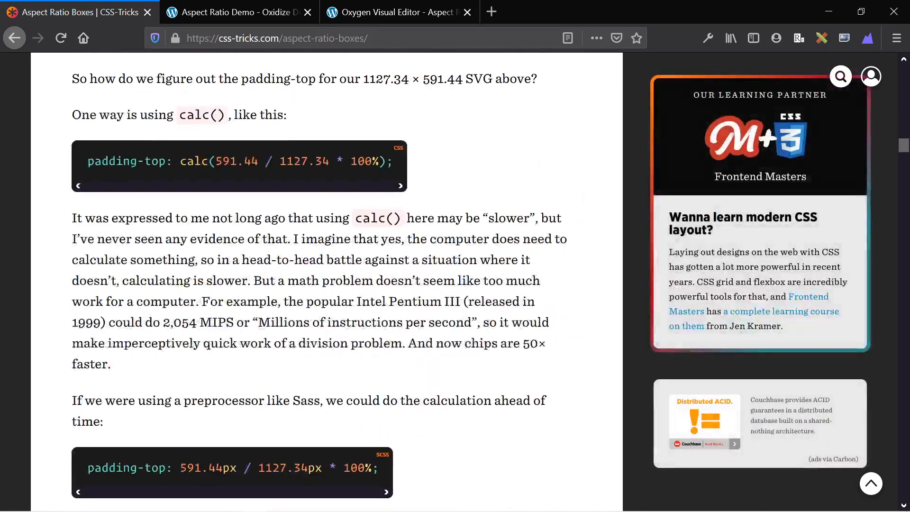
scroll(down, 3)
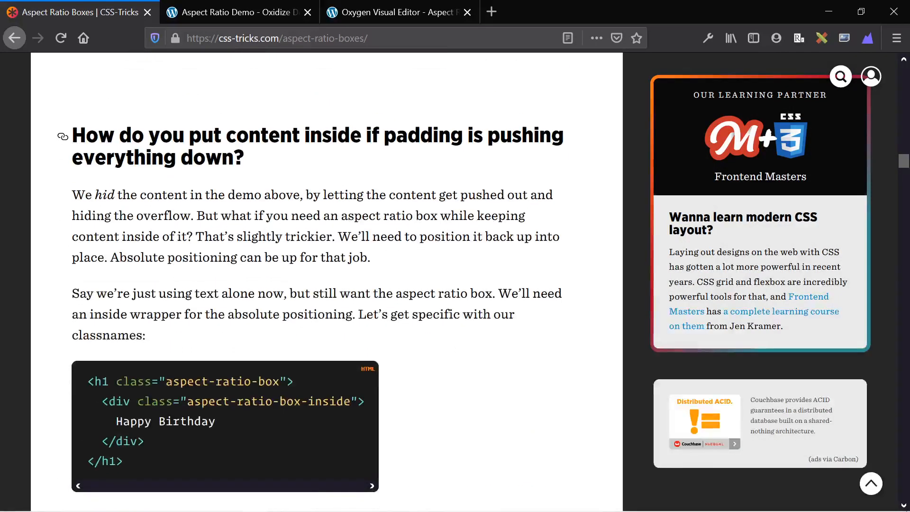
scroll(down, 3)
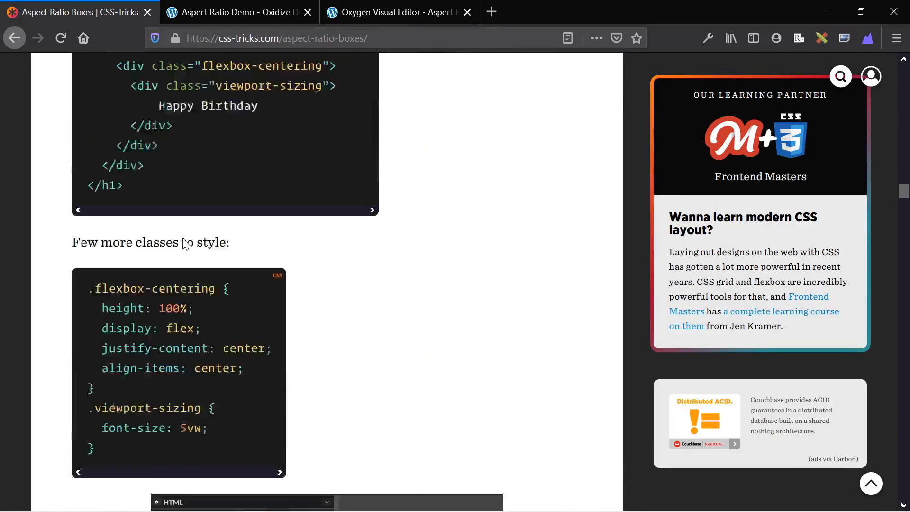
scroll(down, 3)
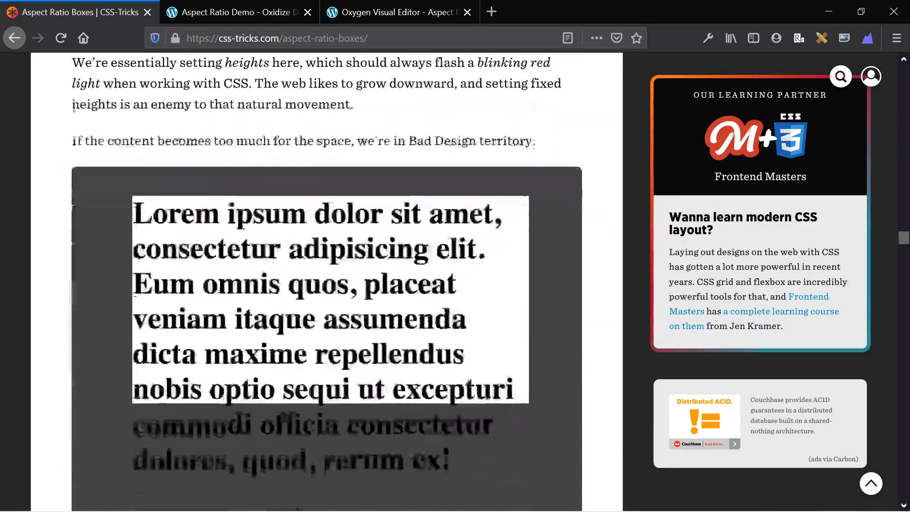
scroll(down, 3)
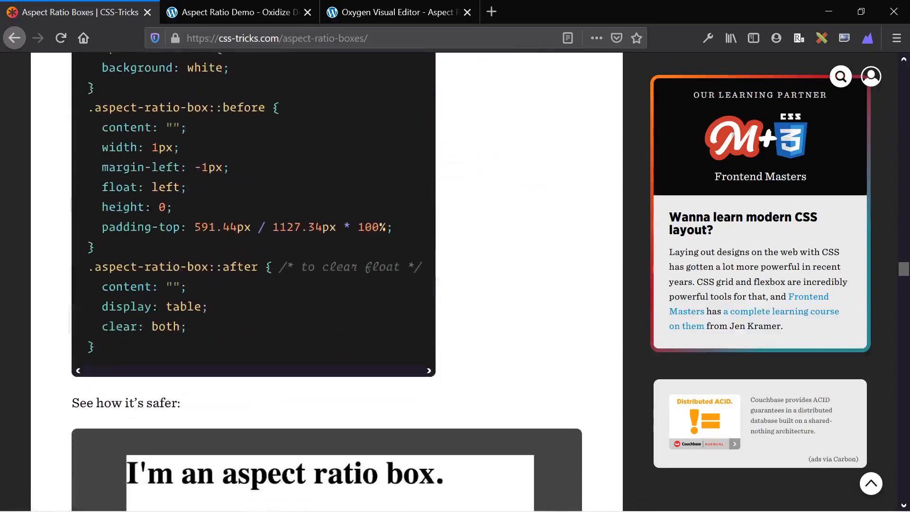
scroll(down, 3)
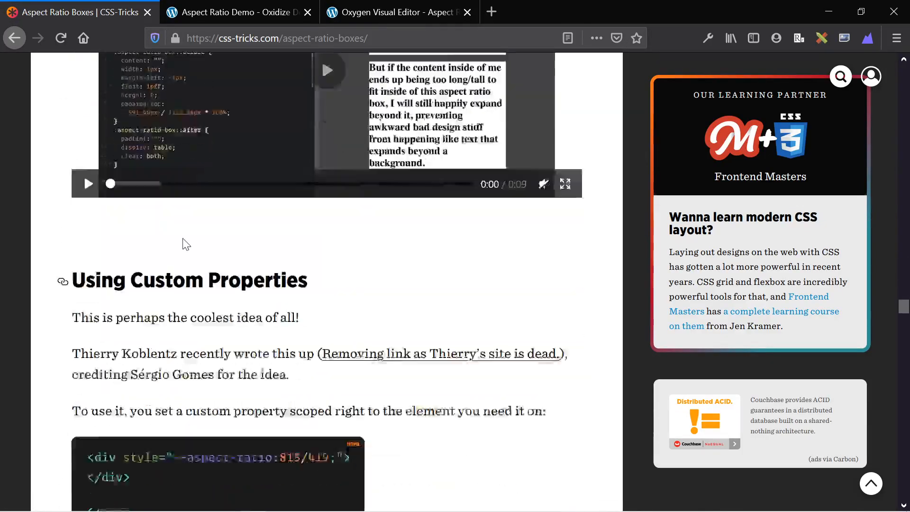
scroll(down, 3)
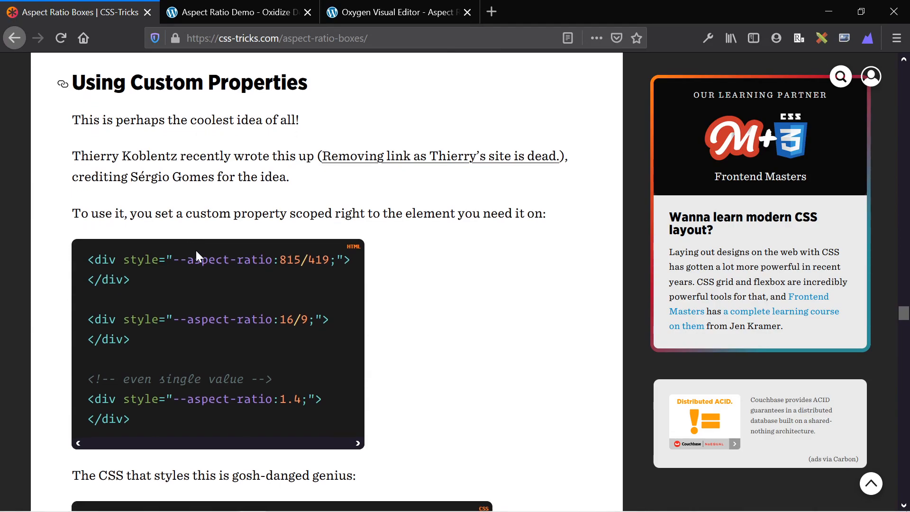
mouse_move(142, 150)
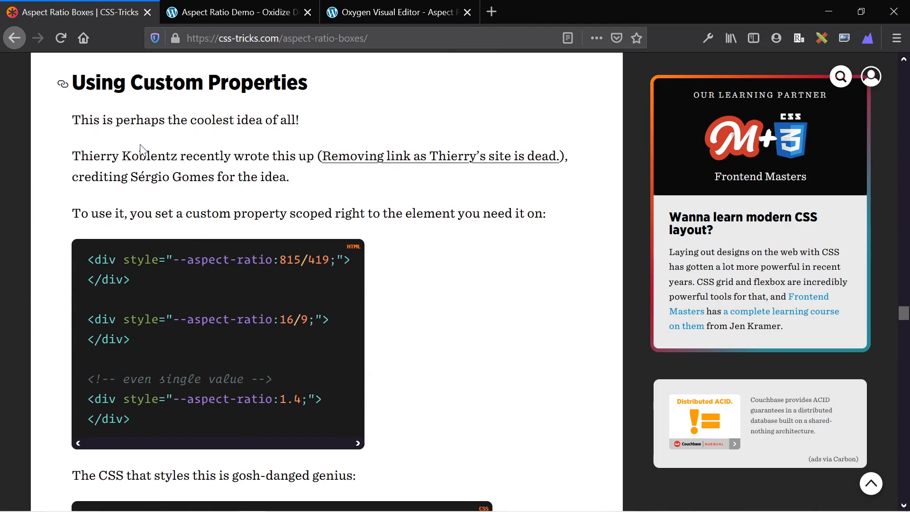
Select the --aspect-ratio custom property name and its 16/9 value in the CSS code block.
double_click(219, 260)
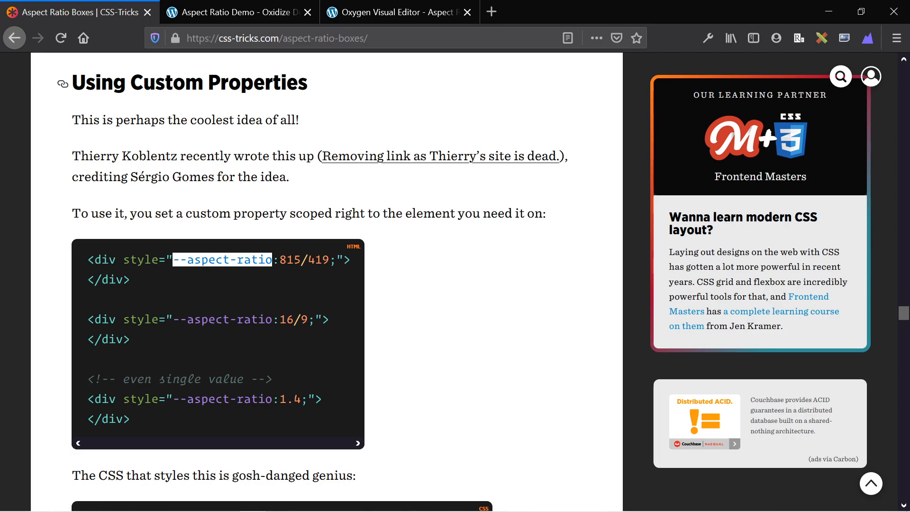
double_click(294, 320)
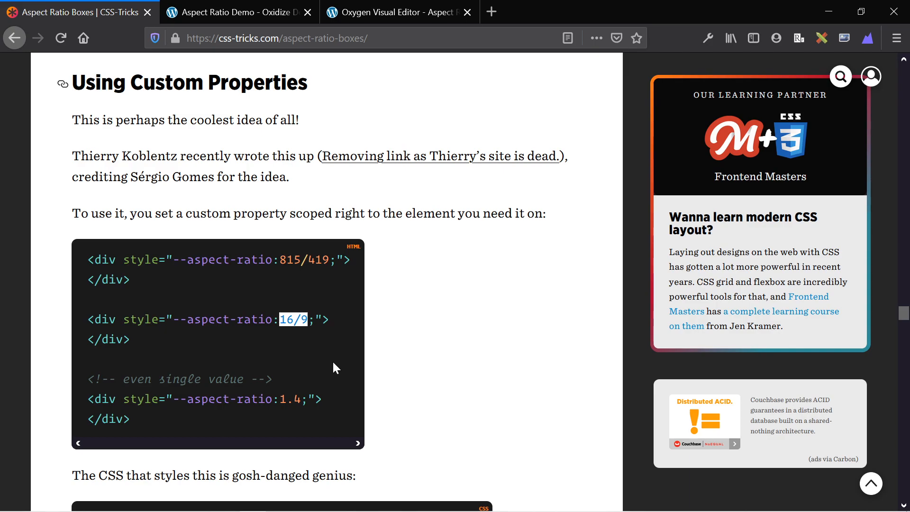
mouse_move(461, 343)
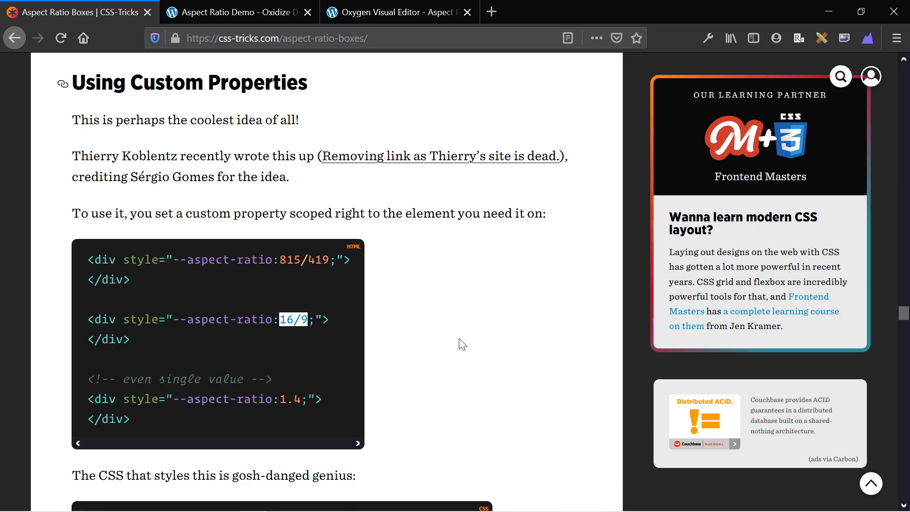
scroll(down, 3)
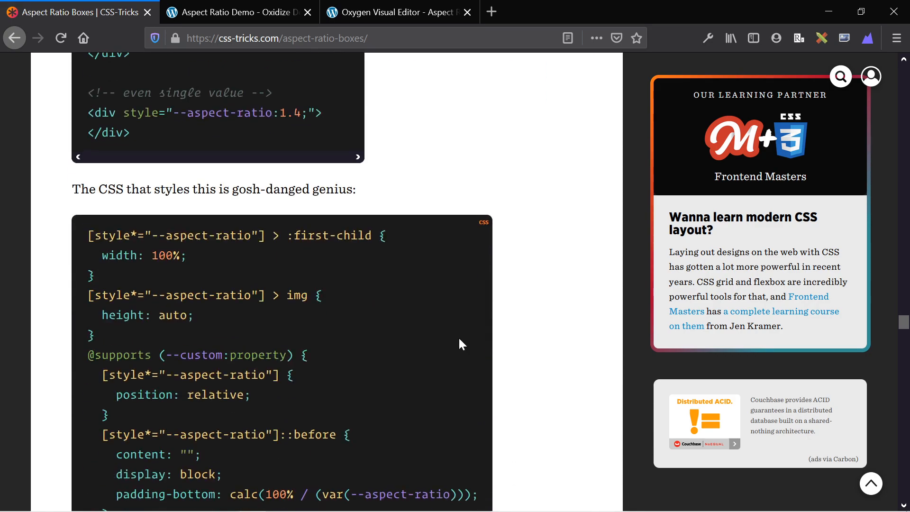
scroll(down, 3)
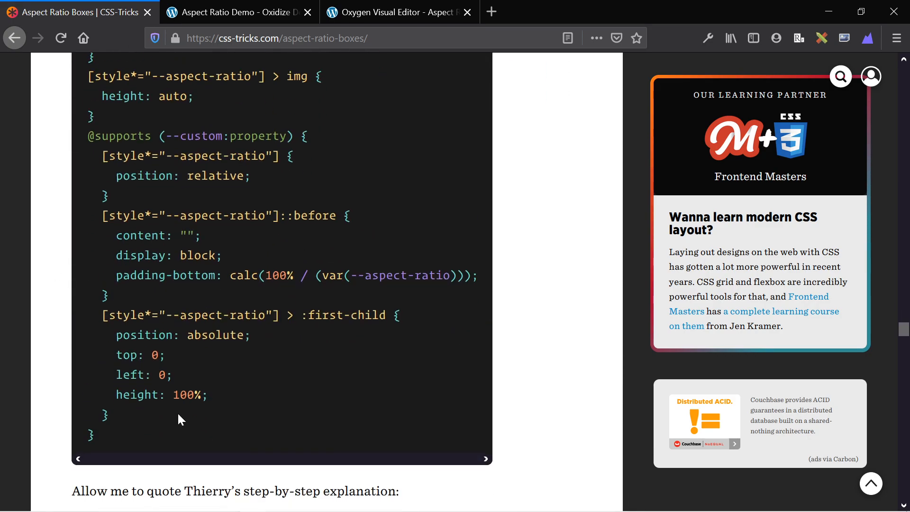
scroll(up, 3)
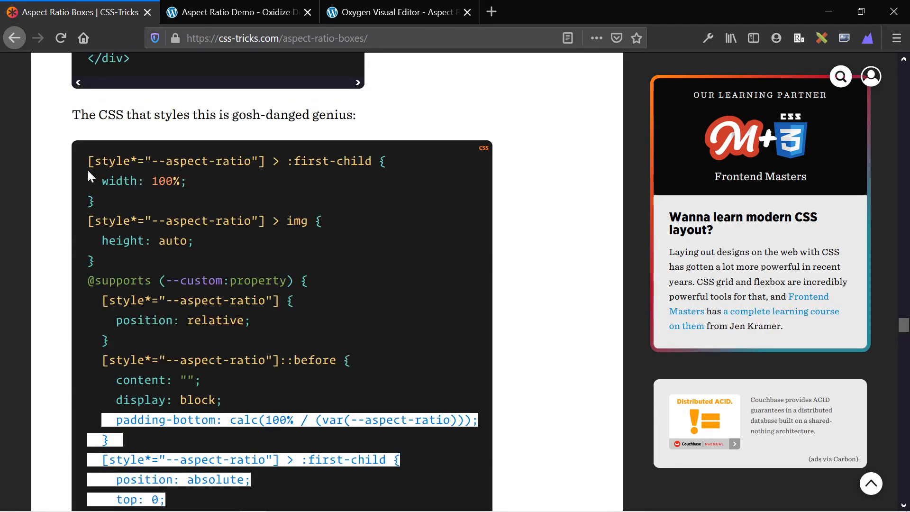
scroll(down, 3)
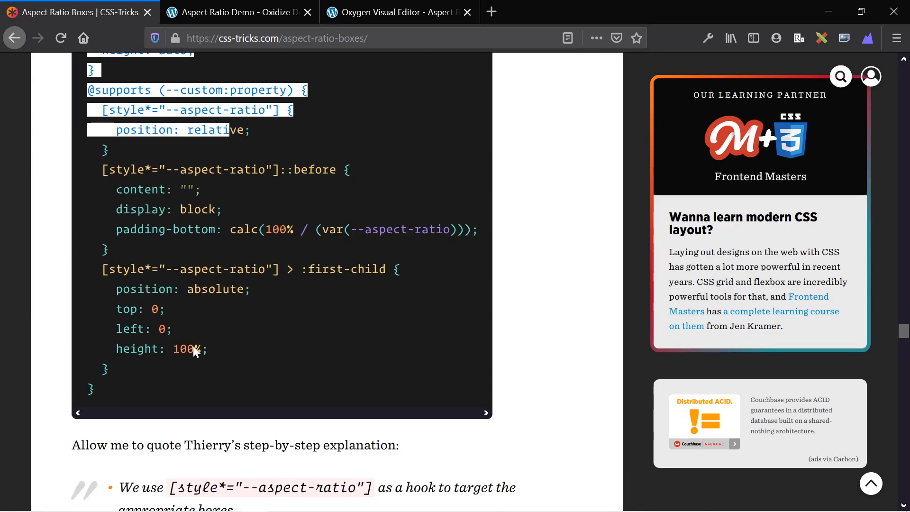
Glance at the Oxygen editor tab, then return to the article's custom properties section.
click(397, 11)
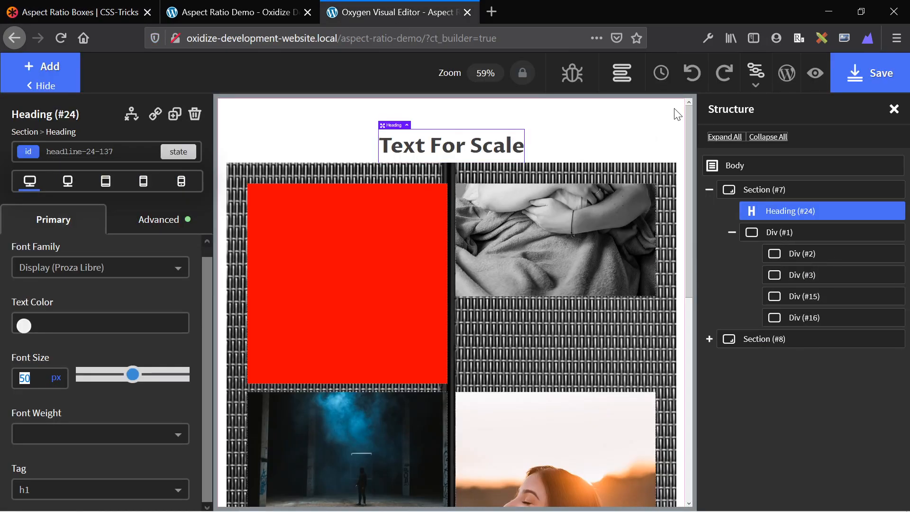
click(76, 12)
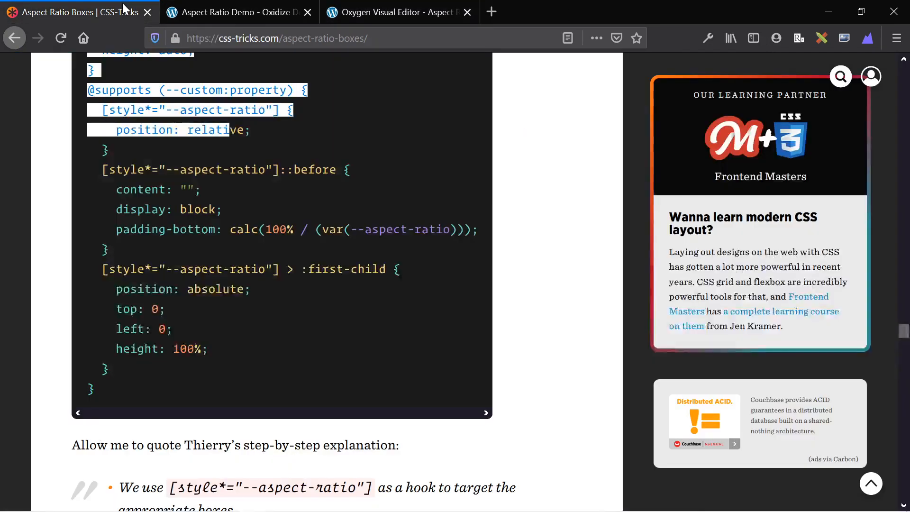
scroll(up, 3)
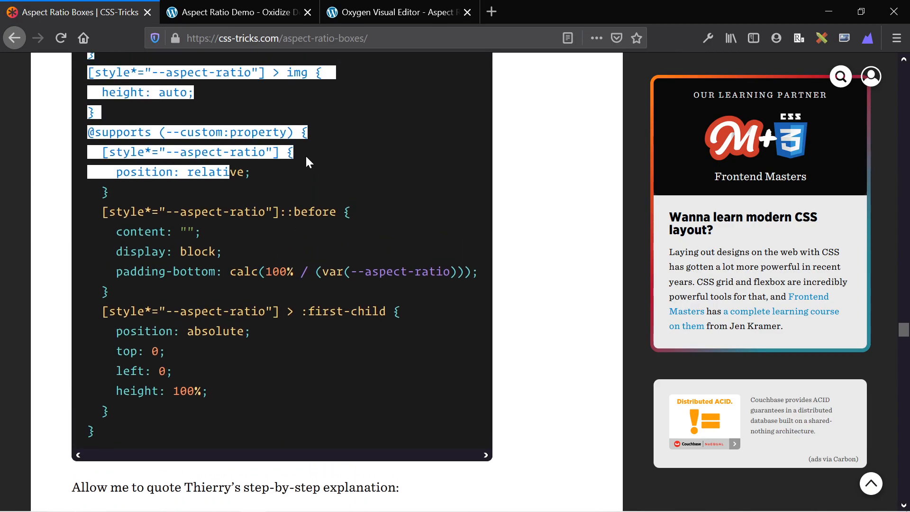
mouse_move(322, 102)
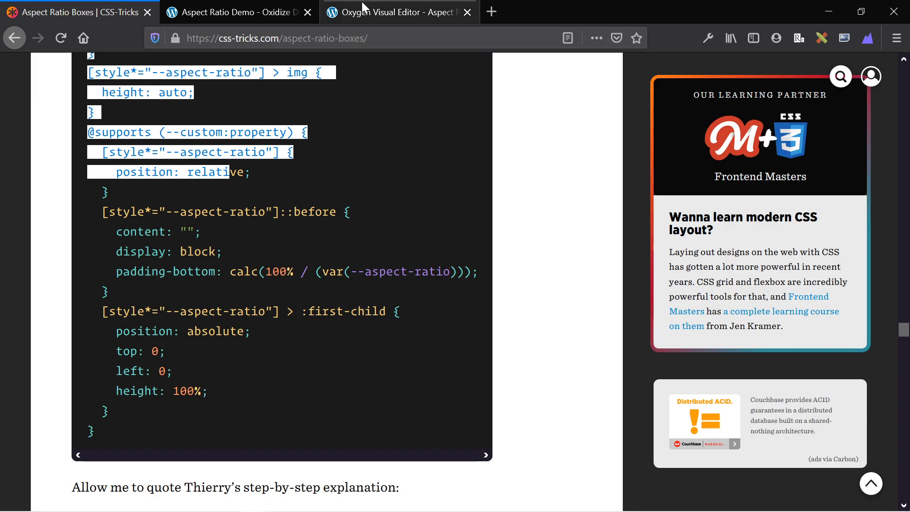
In the Oxygen editor, open Manage > Stylesheets to reach the Dermo stylesheet.
click(398, 12)
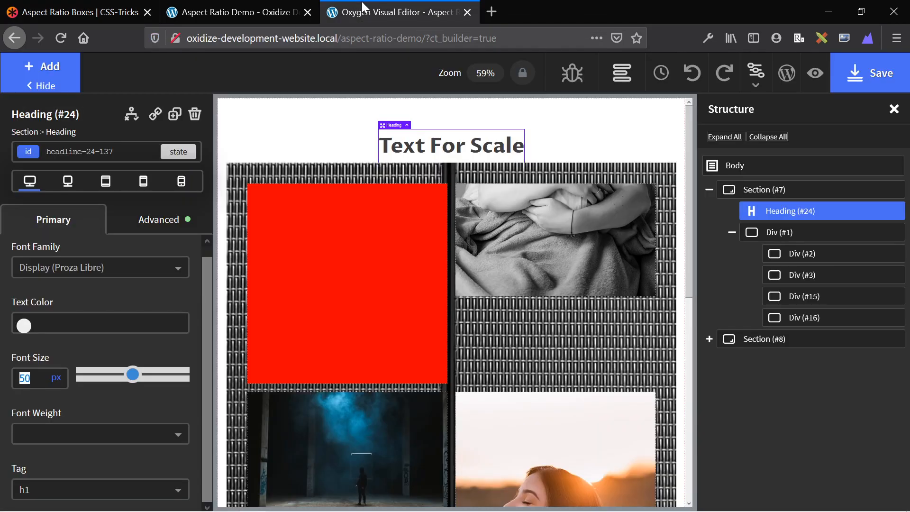
click(756, 73)
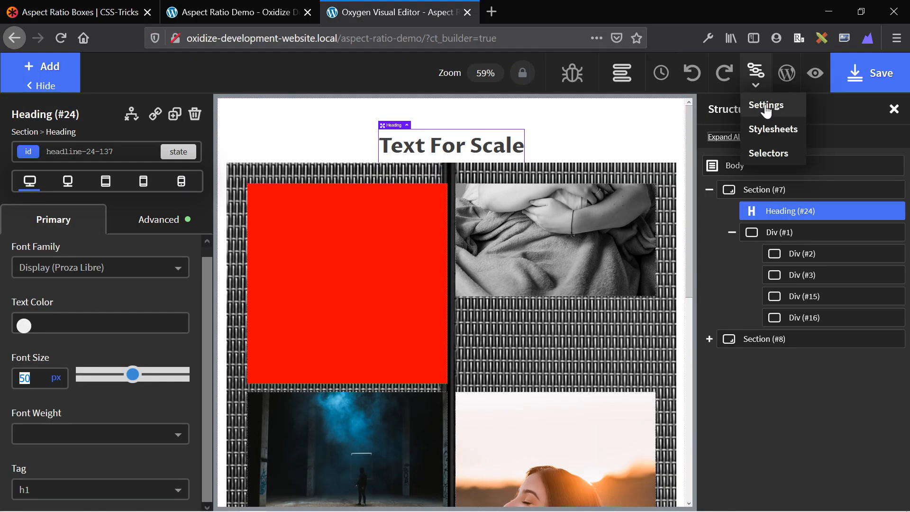
click(772, 129)
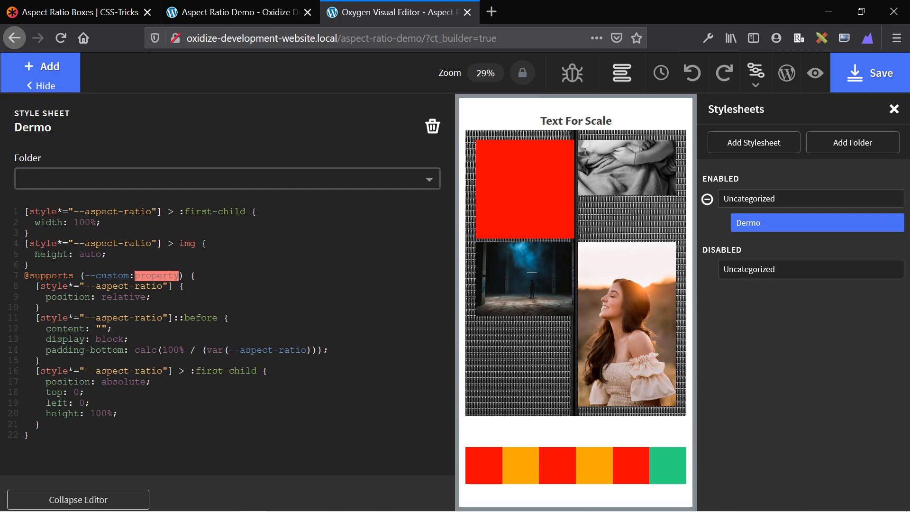
mouse_move(407, 219)
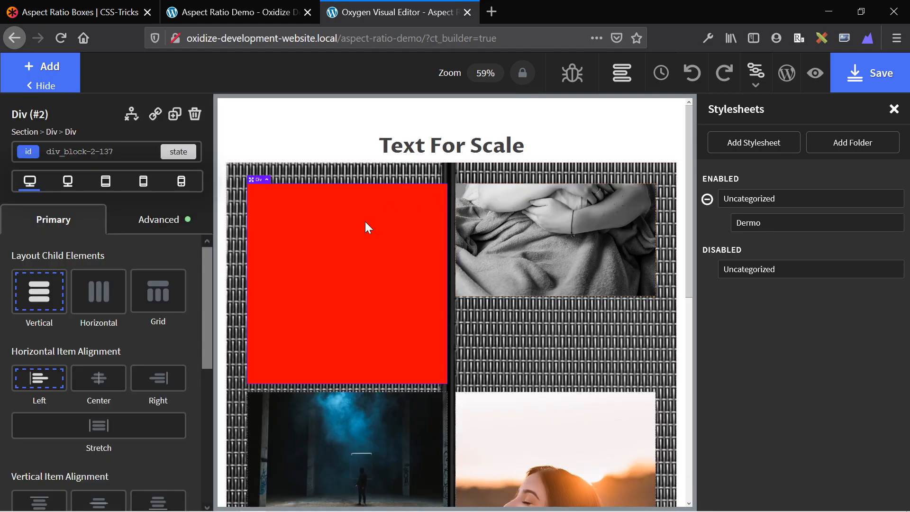
mouse_move(288, 299)
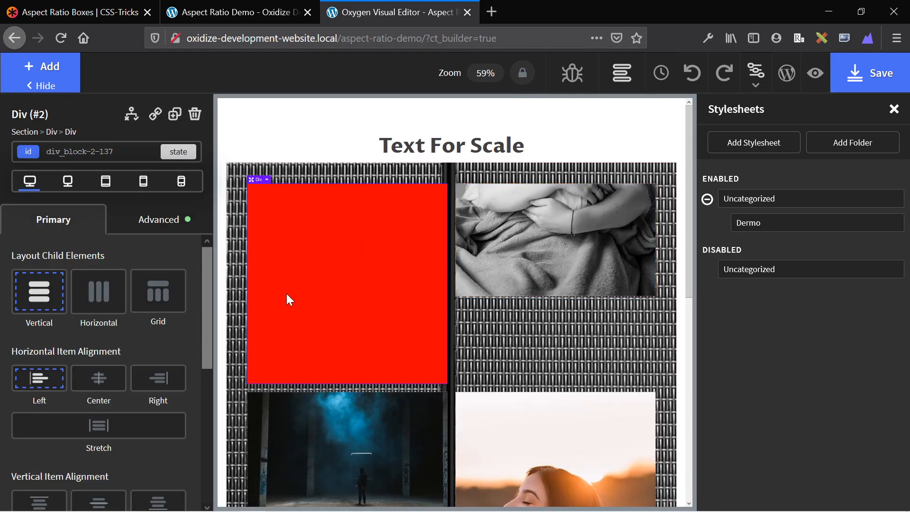
mouse_move(158, 219)
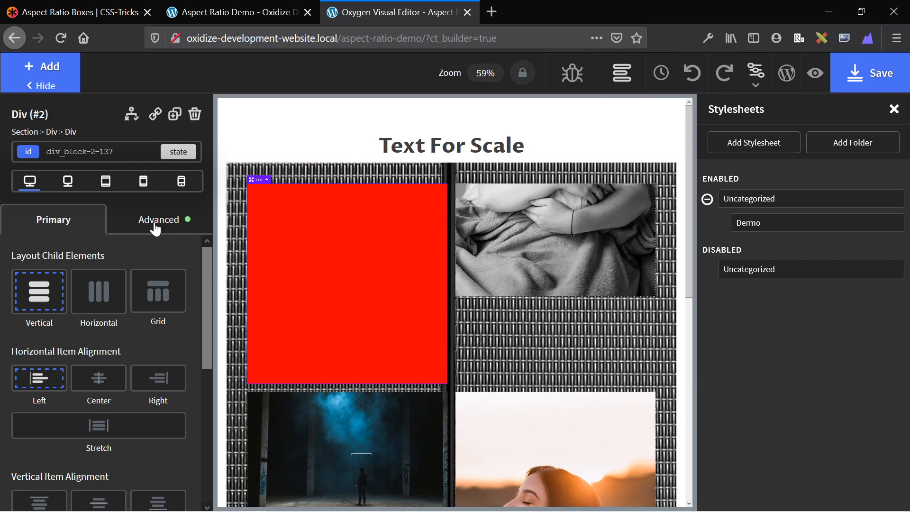
Check the red div's style attribute reads --aspect-ratio:1/1; under Advanced > Attributes.
click(159, 219)
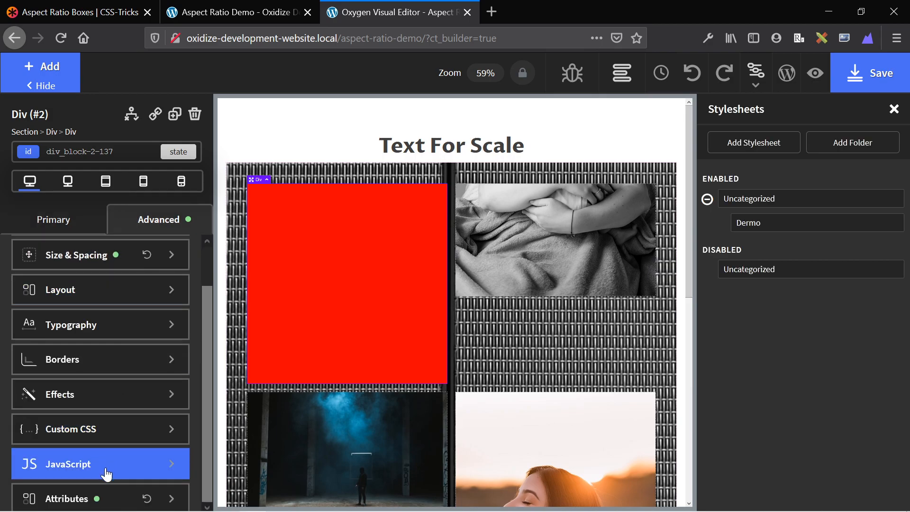
click(67, 498)
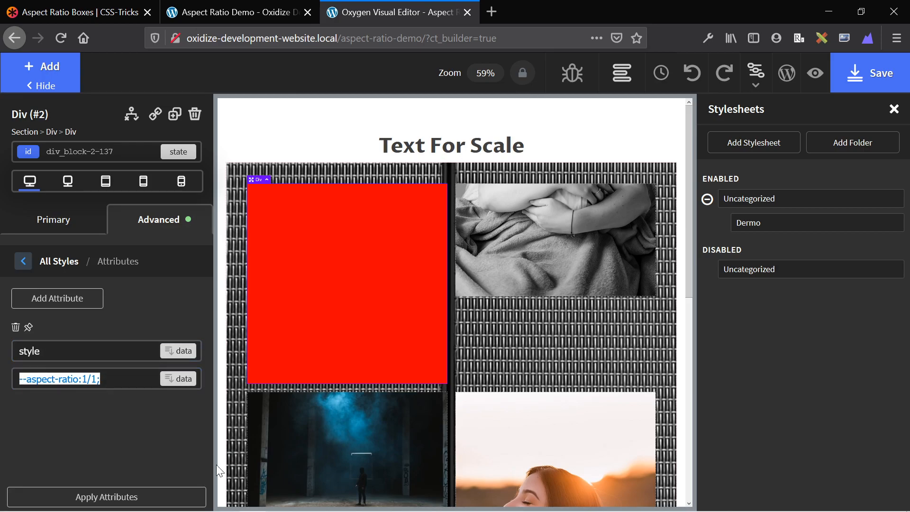
mouse_move(372, 278)
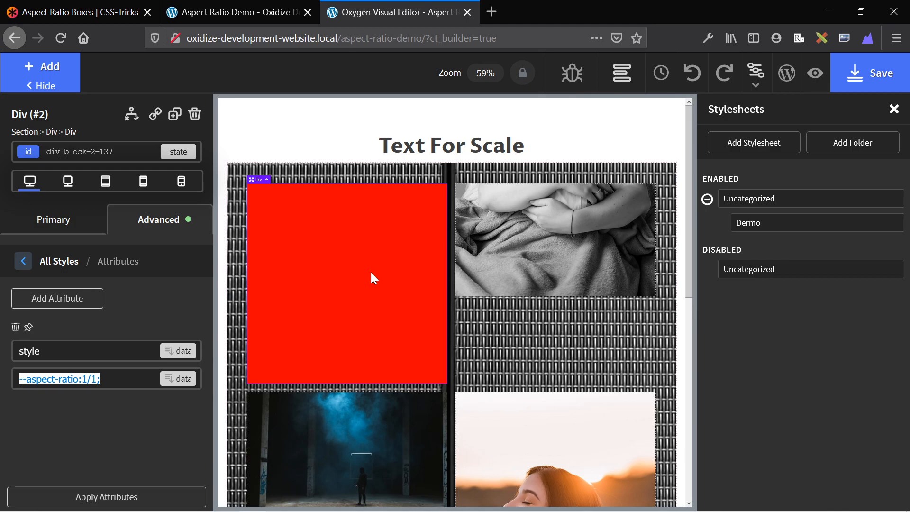
click(87, 378)
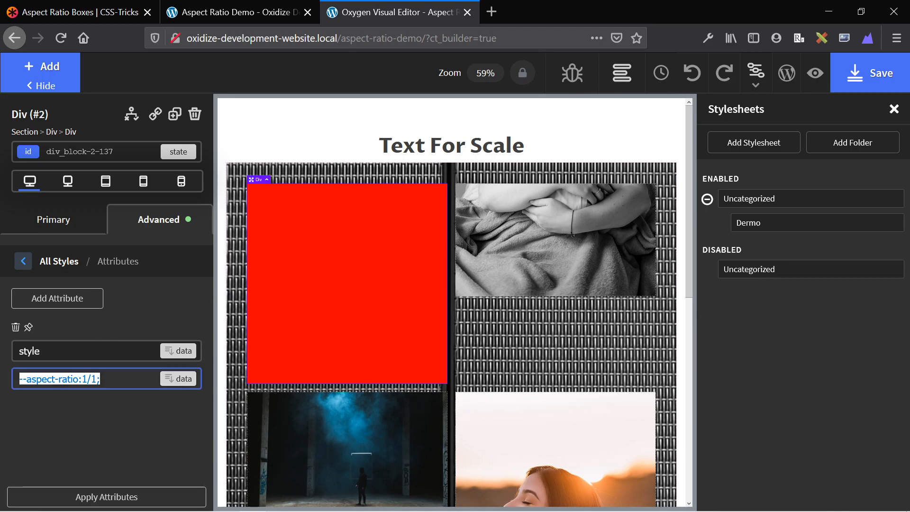
click(116, 402)
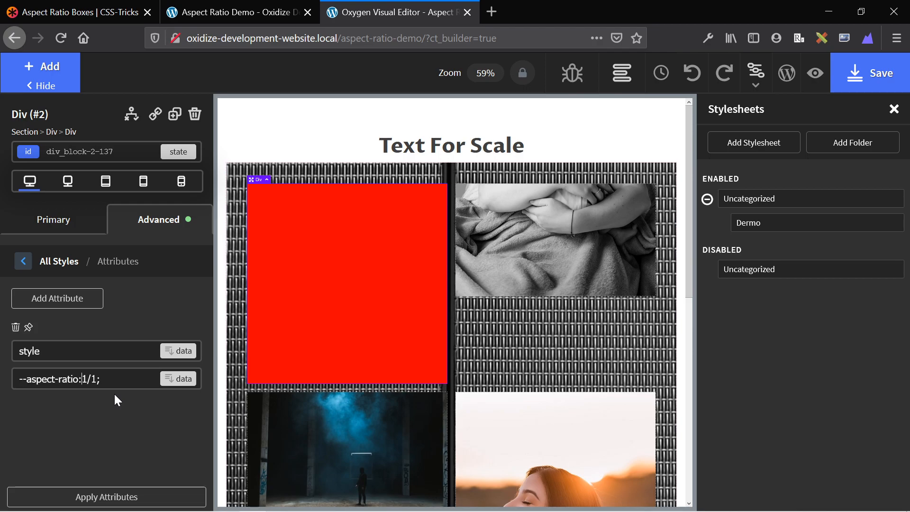
click(238, 11)
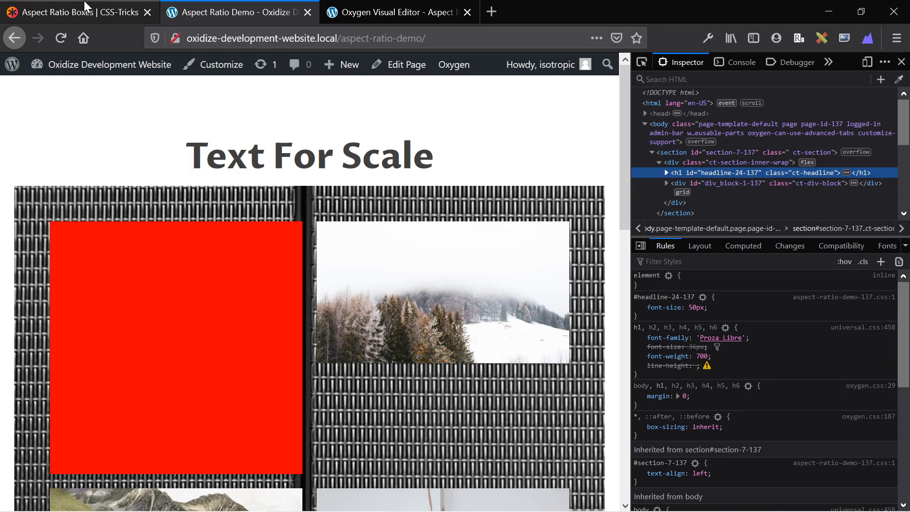
Back in the editor, start editing the red div's --aspect-ratio value toward 3/1.
click(76, 12)
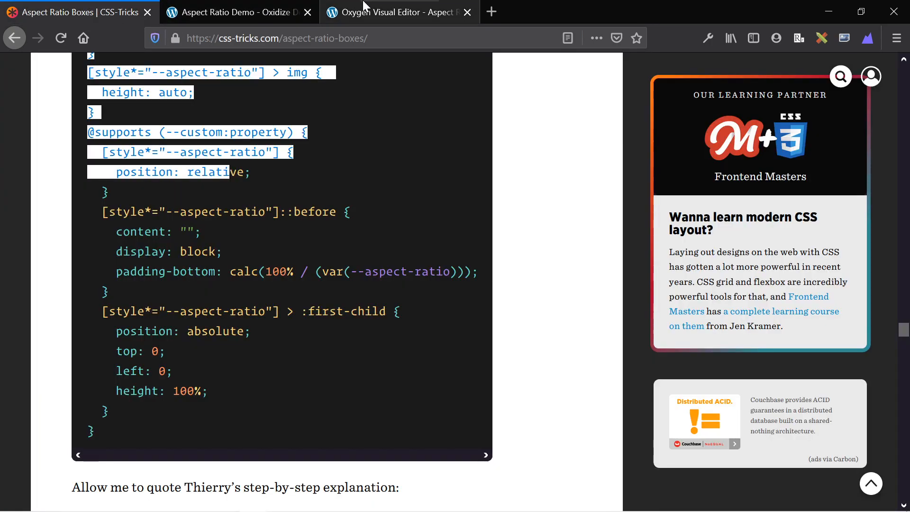
click(399, 12)
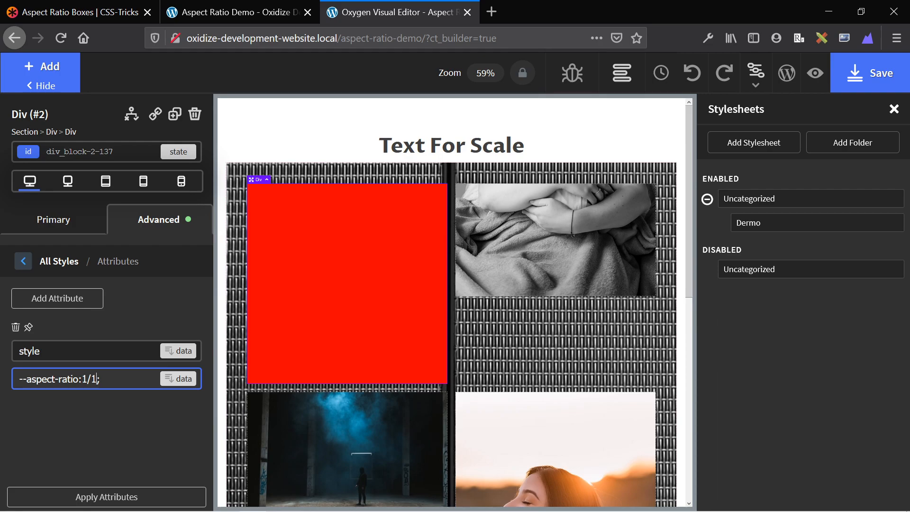
key(Backspace)
text(2)
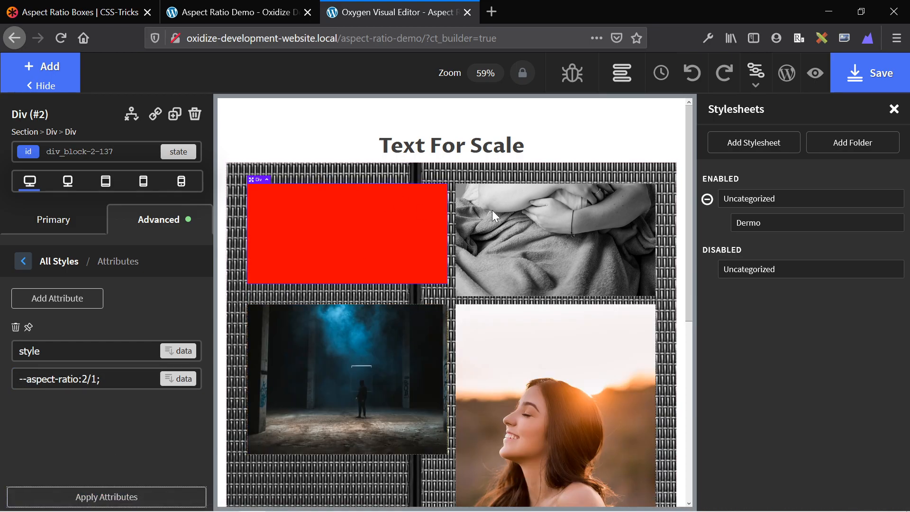
mouse_move(345, 216)
text(3)
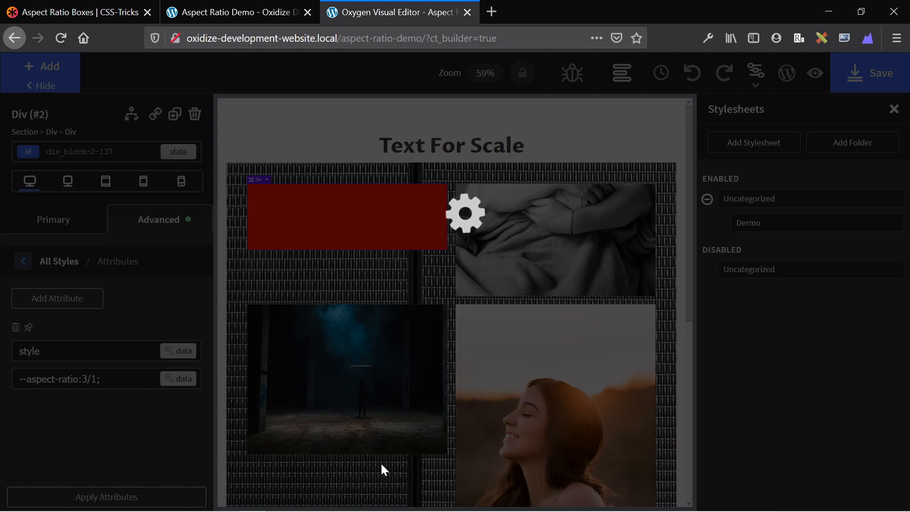
mouse_move(427, 303)
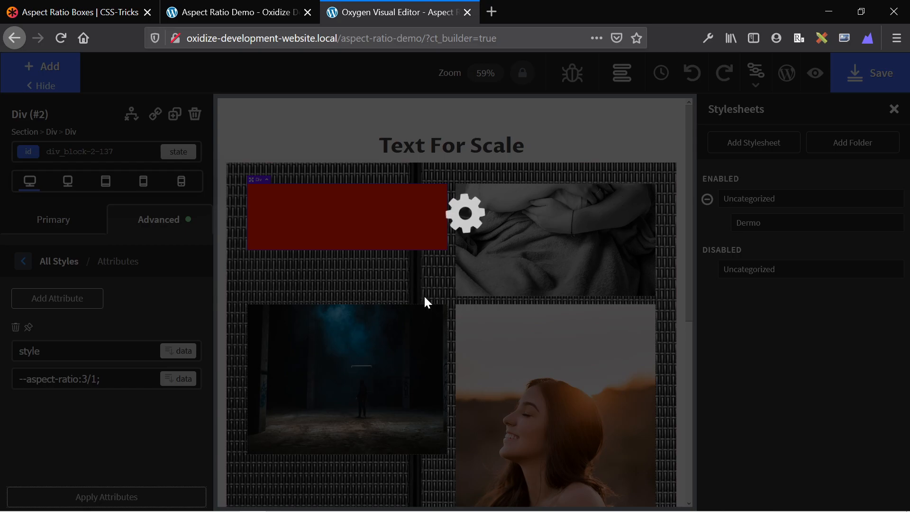
mouse_move(446, 294)
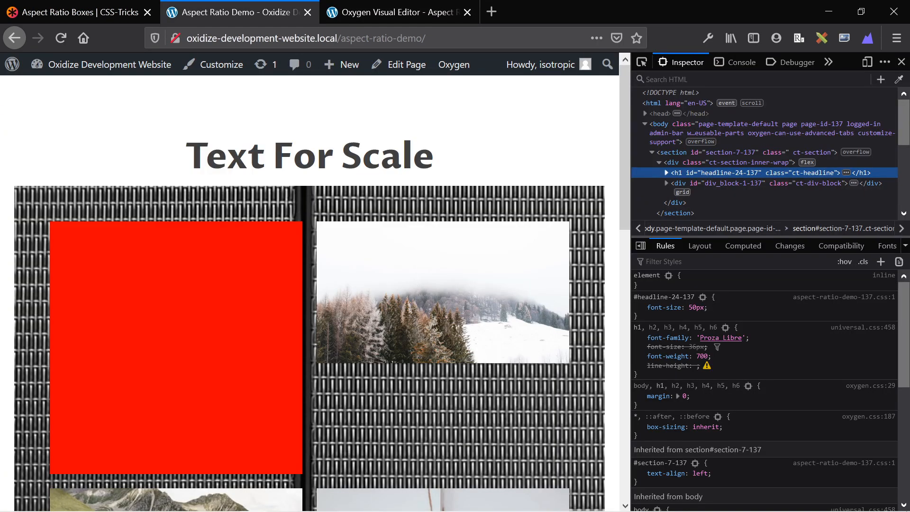
Reload the live demo page to see the wide red strip, then return to the editor.
click(61, 37)
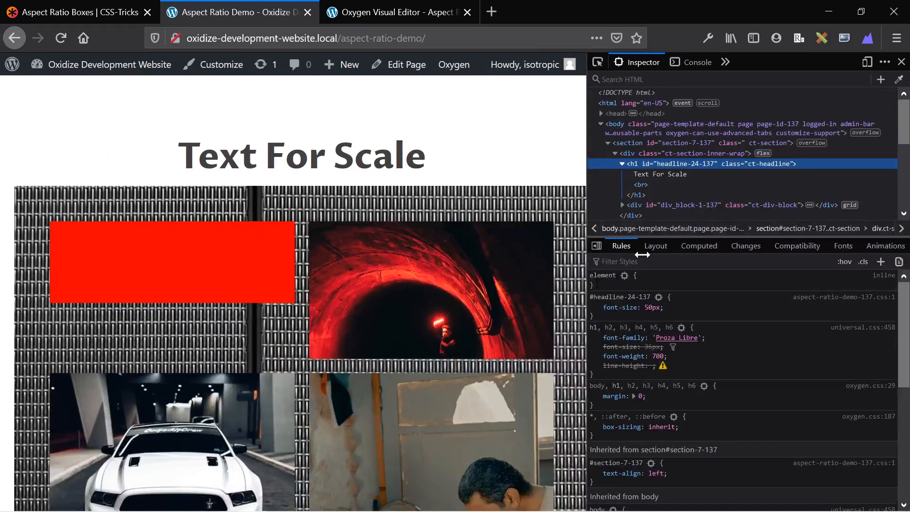
click(75, 13)
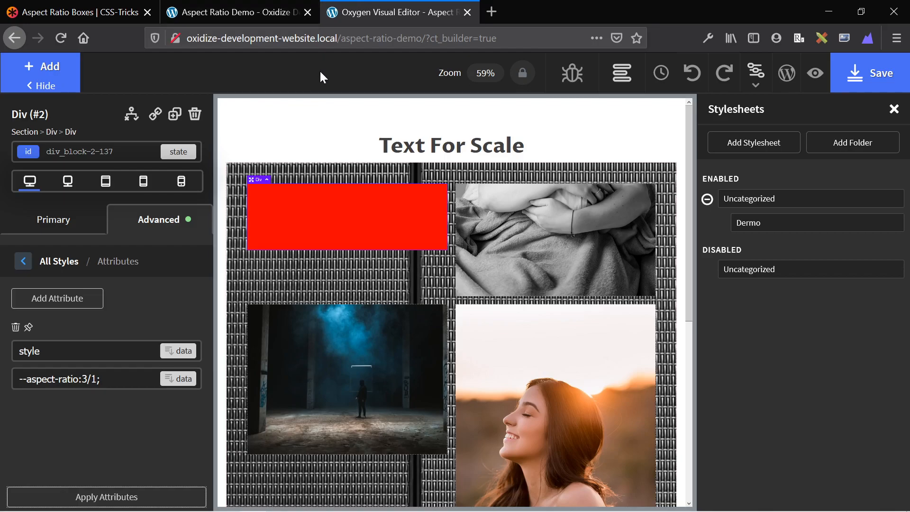
mouse_move(98, 277)
text(1)
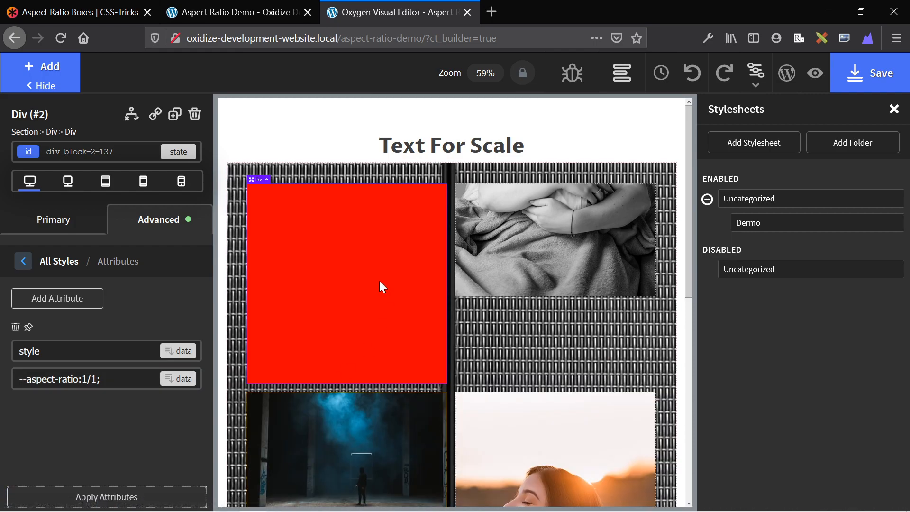
mouse_move(314, 279)
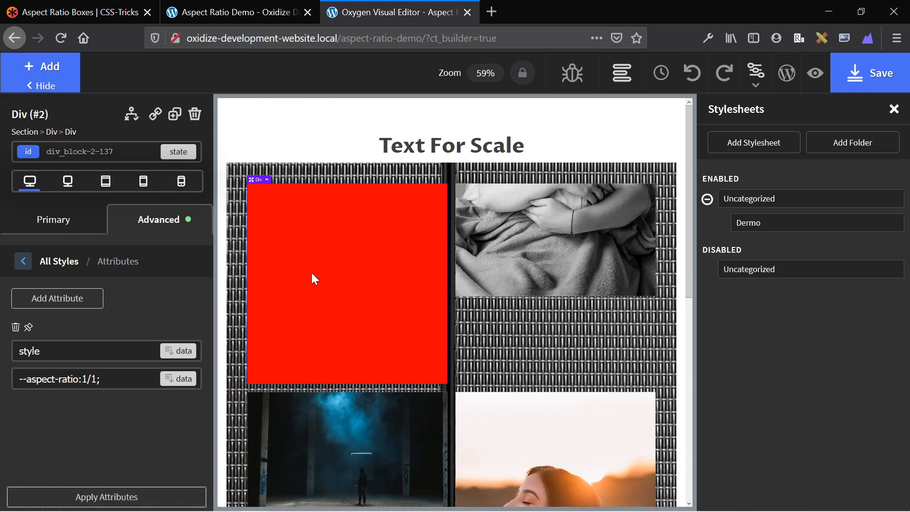
mouse_move(343, 310)
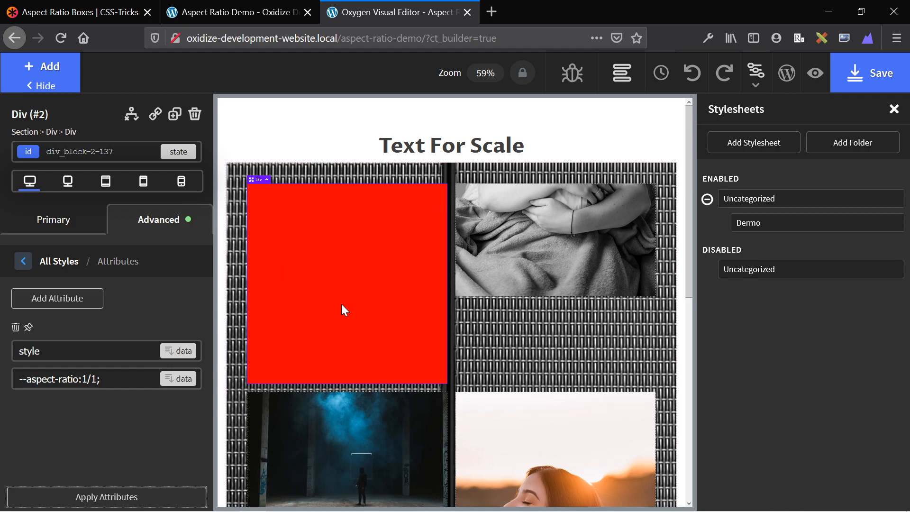
mouse_move(339, 240)
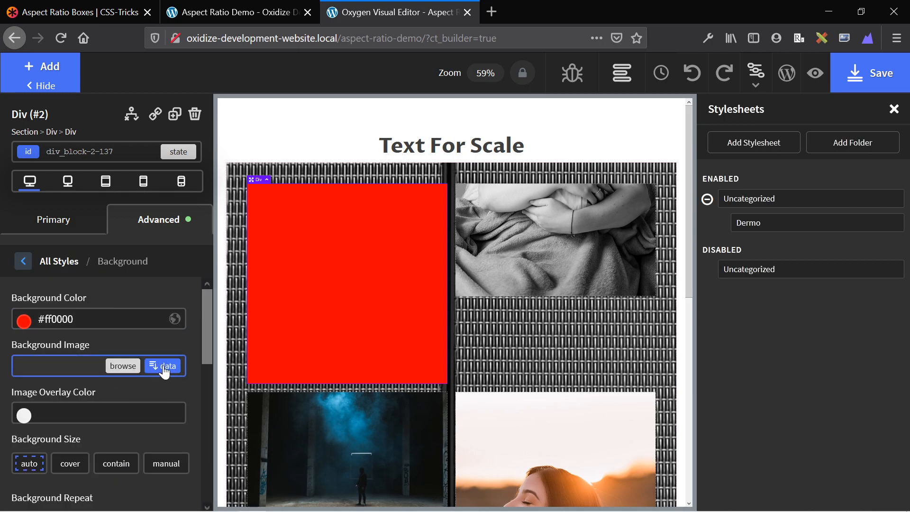
Insert the Featured Image dynamic data as the red div's background image.
click(169, 366)
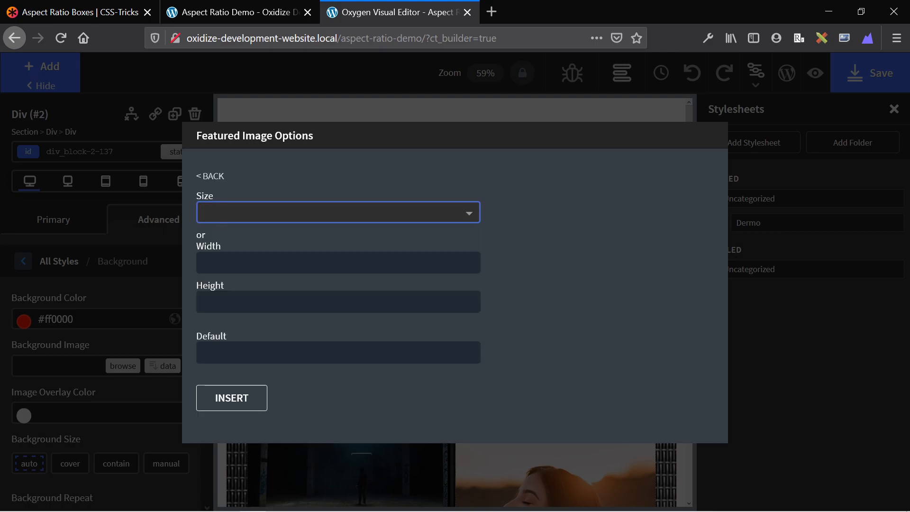
click(231, 397)
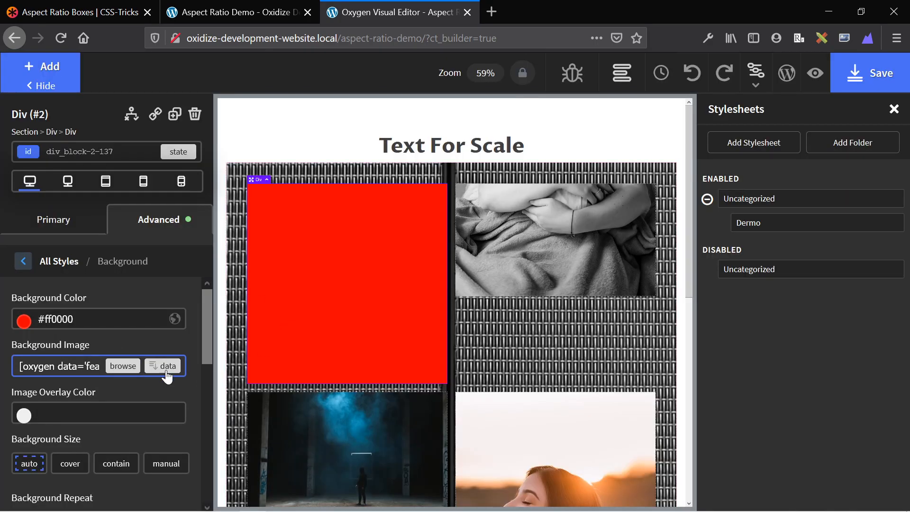
click(165, 366)
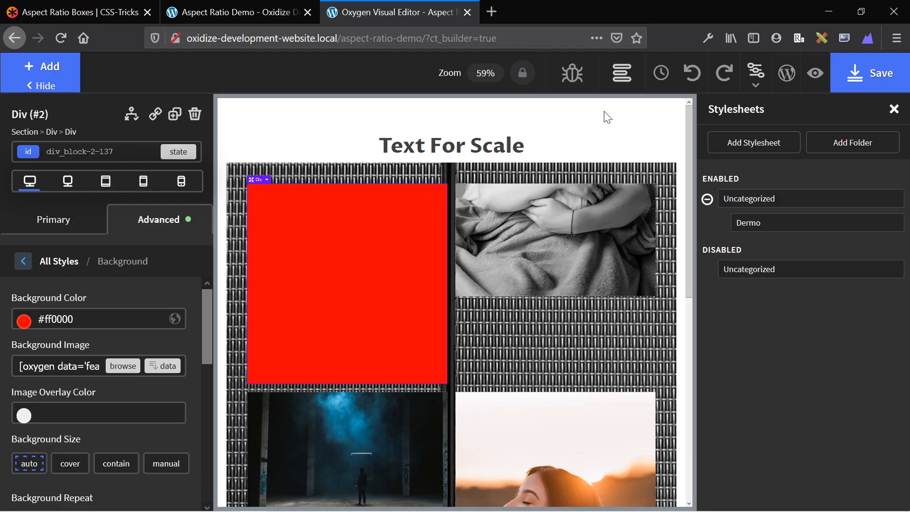
mouse_move(174, 320)
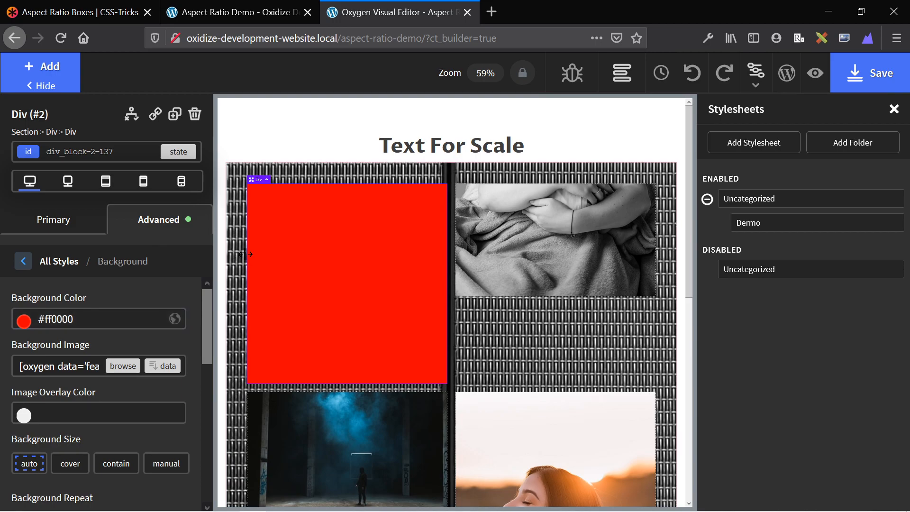
mouse_move(334, 297)
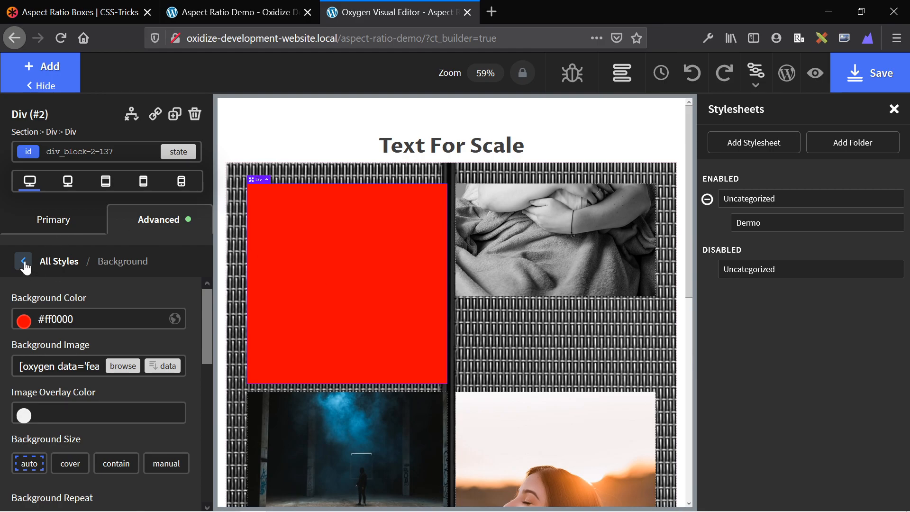
Browse the size and spacing settings, then select the lower section holding the large red box.
click(23, 262)
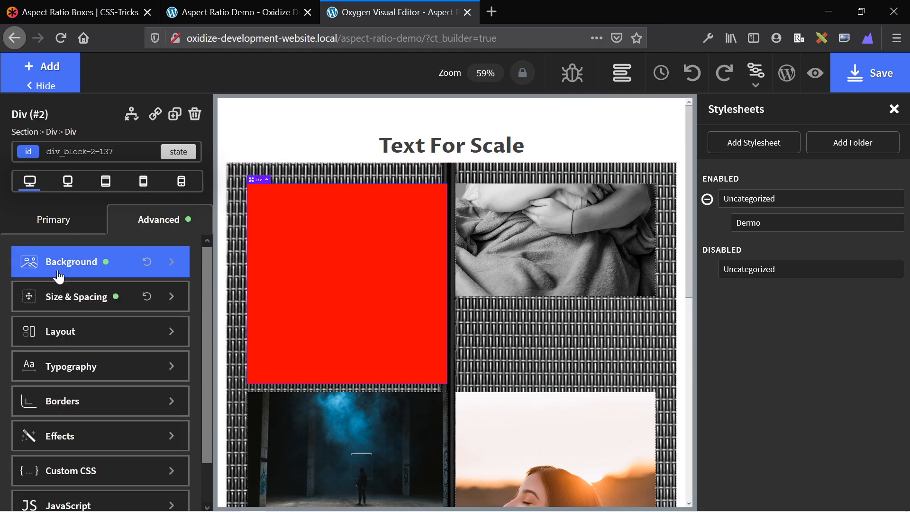
click(75, 297)
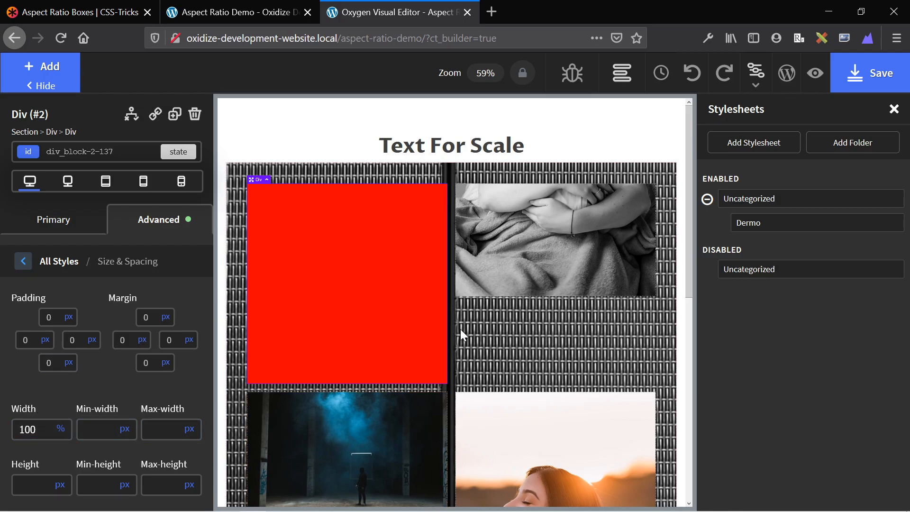
scroll(down, 3)
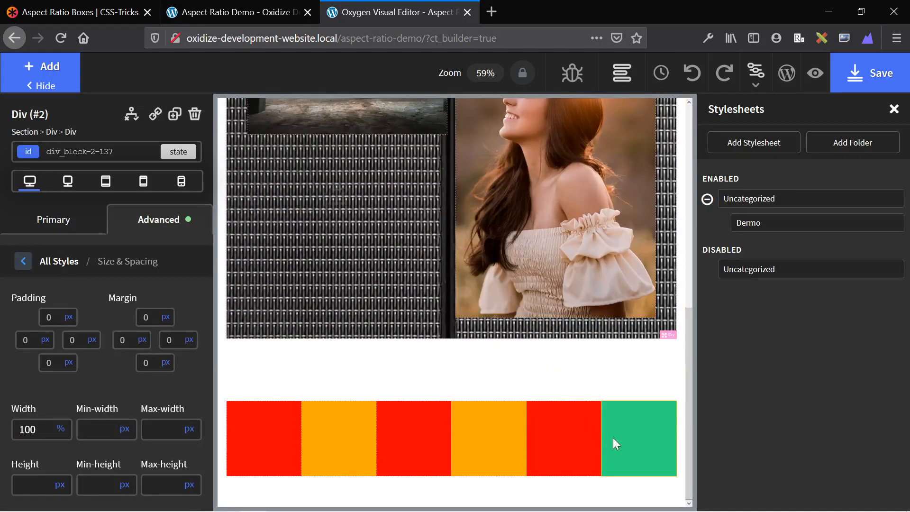
click(639, 438)
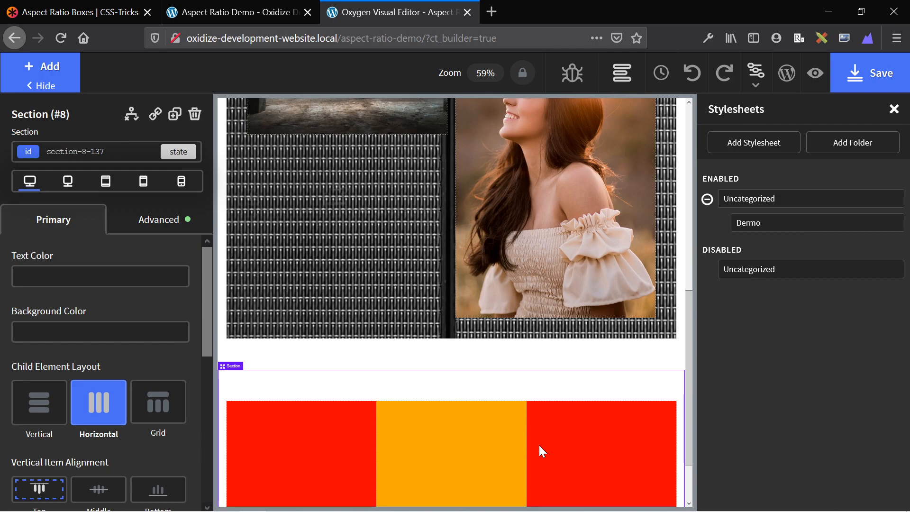
scroll(down, 3)
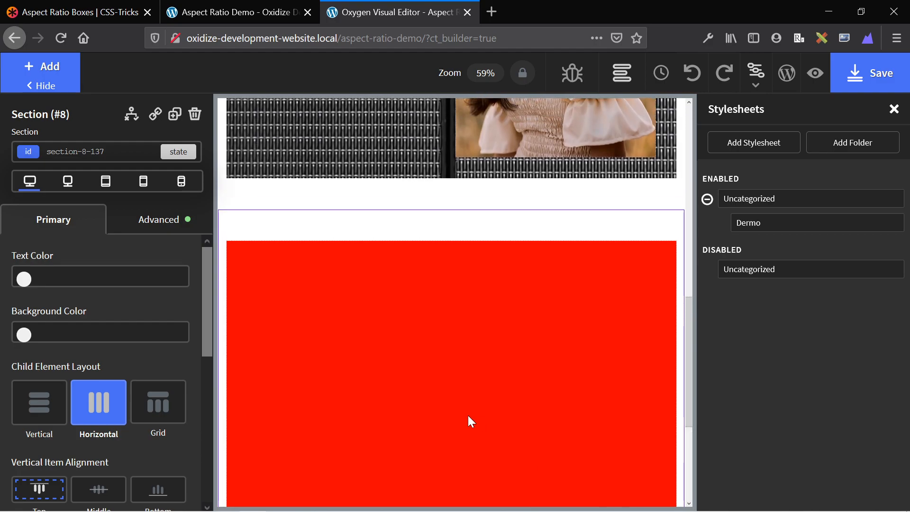
mouse_move(785, 184)
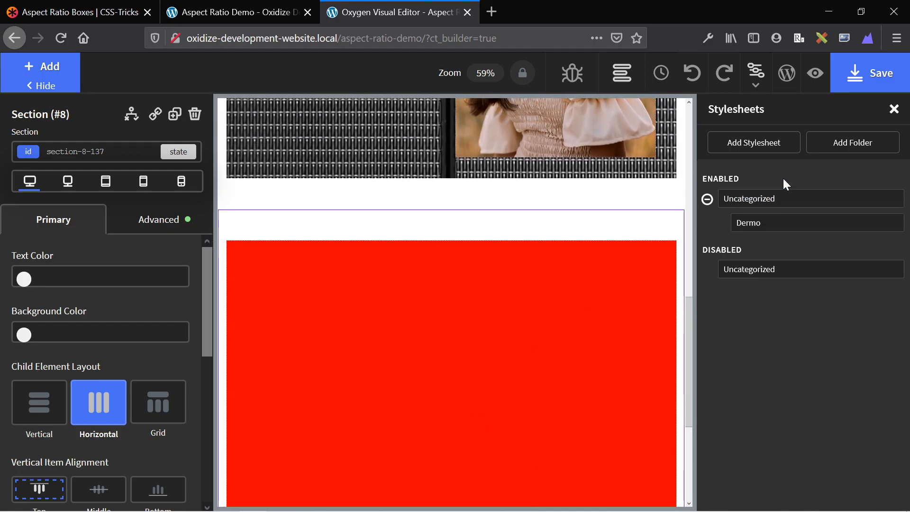
click(750, 222)
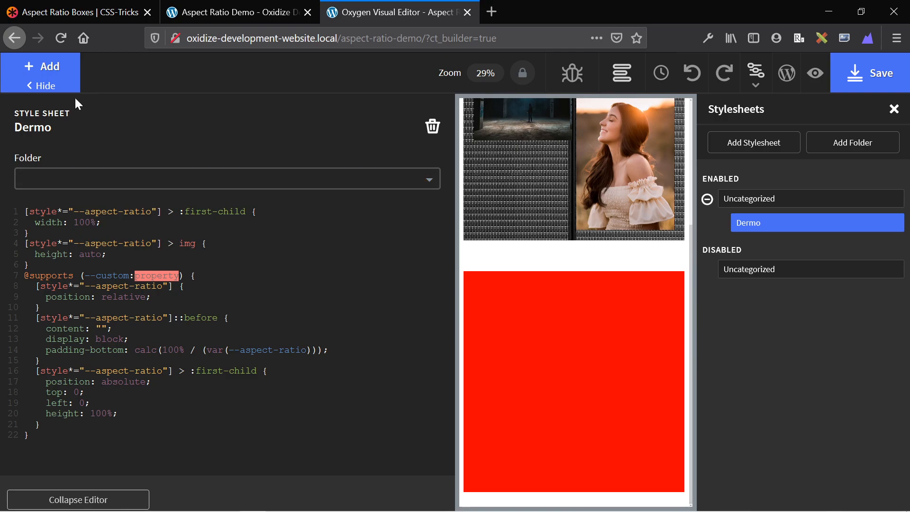
mouse_move(594, 312)
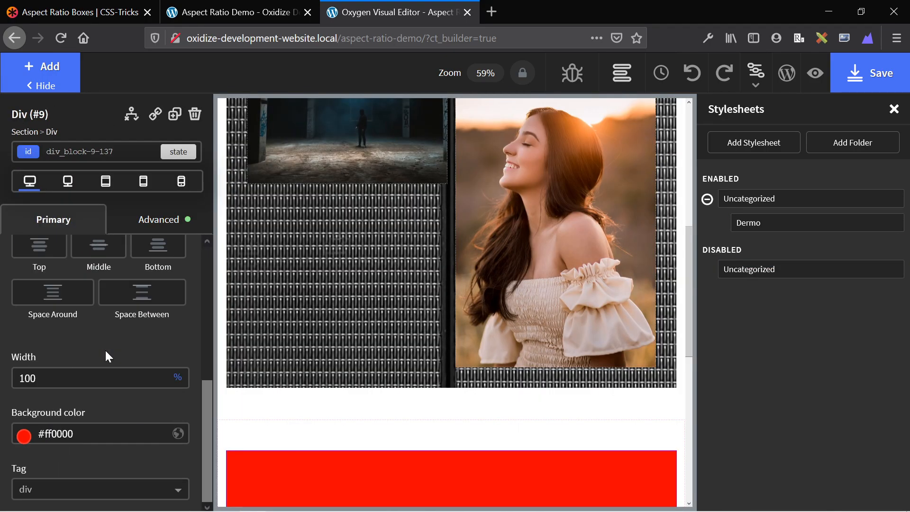
Set the red div's style attribute to --aspect-ratio:5/3; and apply it.
click(159, 219)
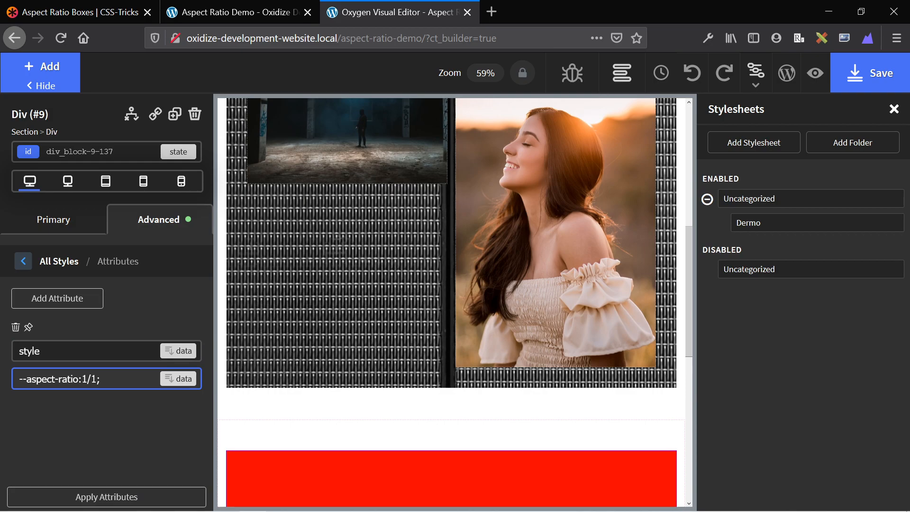
double_click(44, 379)
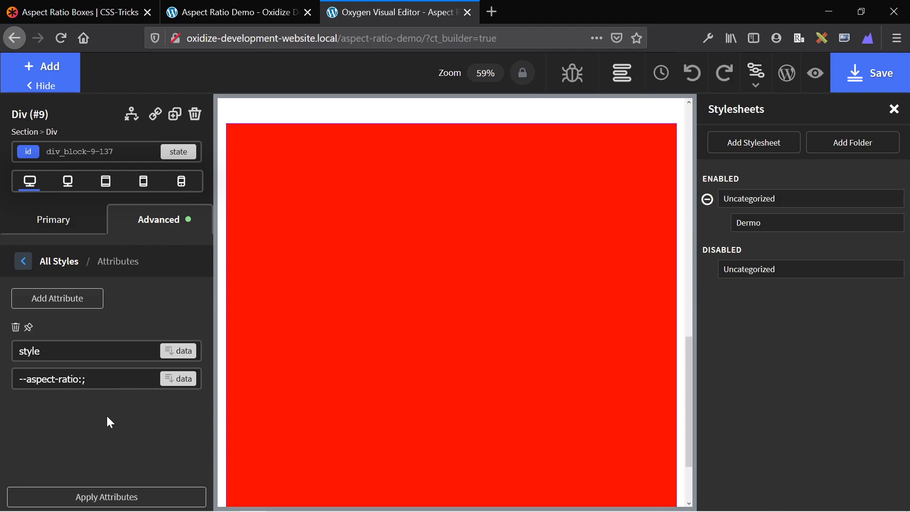
text(5/3)
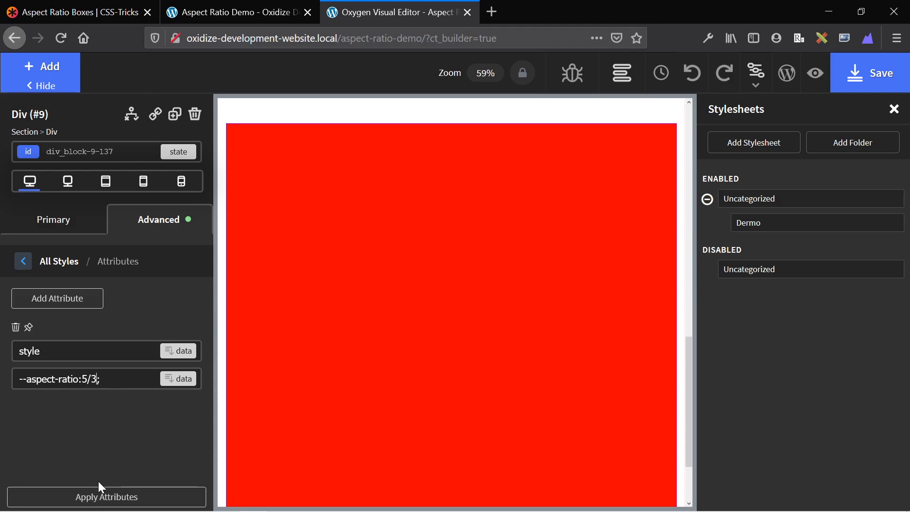
click(105, 496)
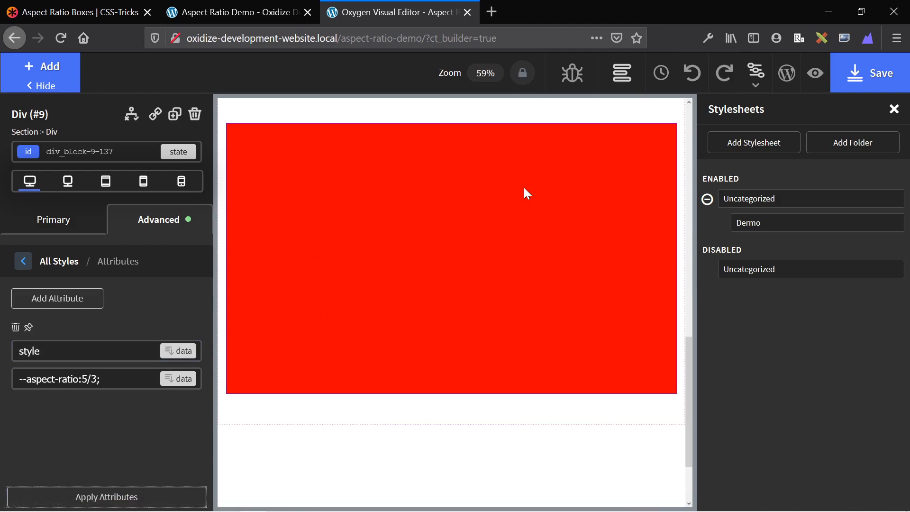
scroll(down, 3)
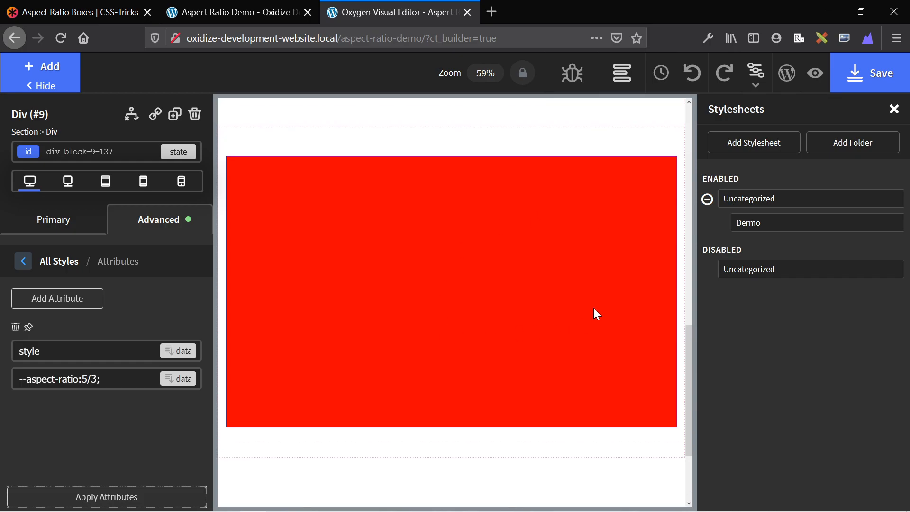
click(105, 181)
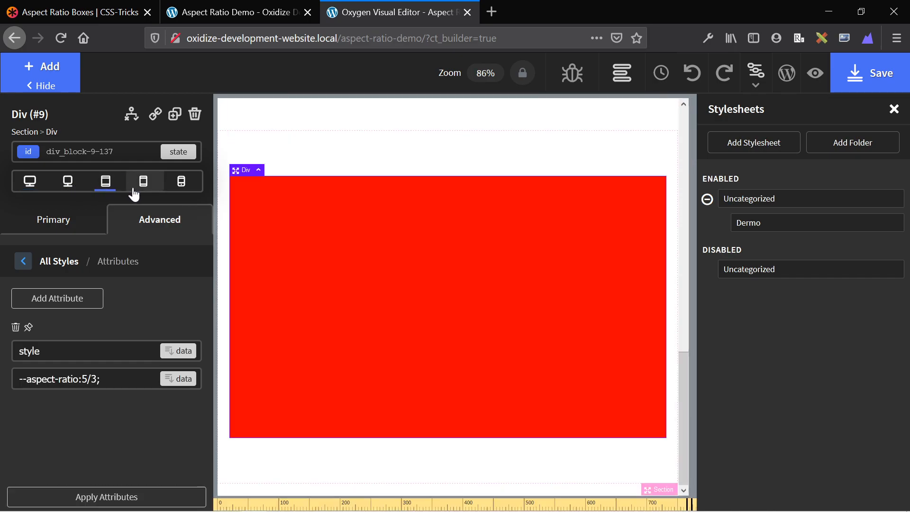
Preview the page at landscape-phone and portrait-phone widths with the 5:3 red div.
click(180, 181)
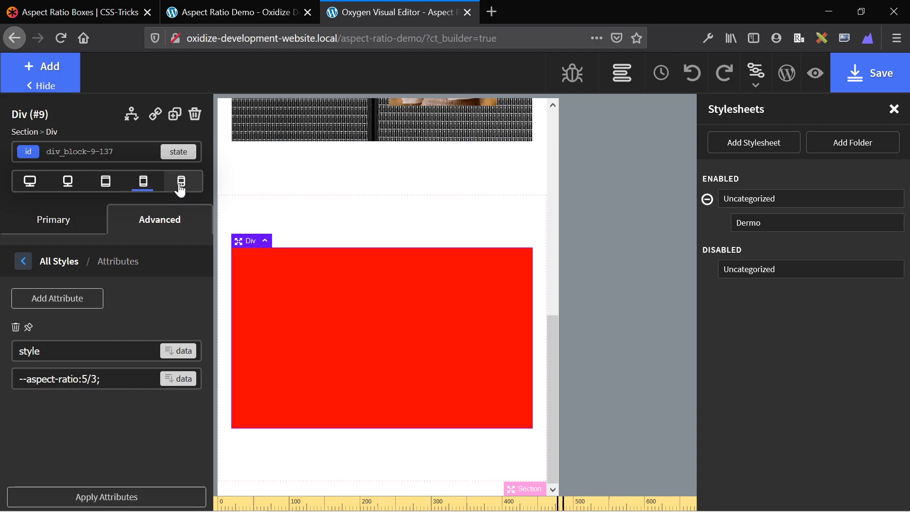
click(180, 182)
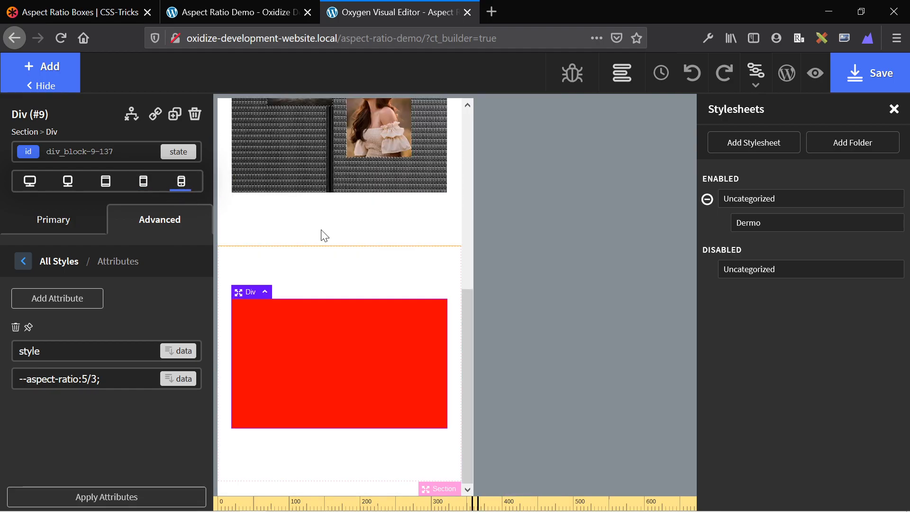
click(107, 497)
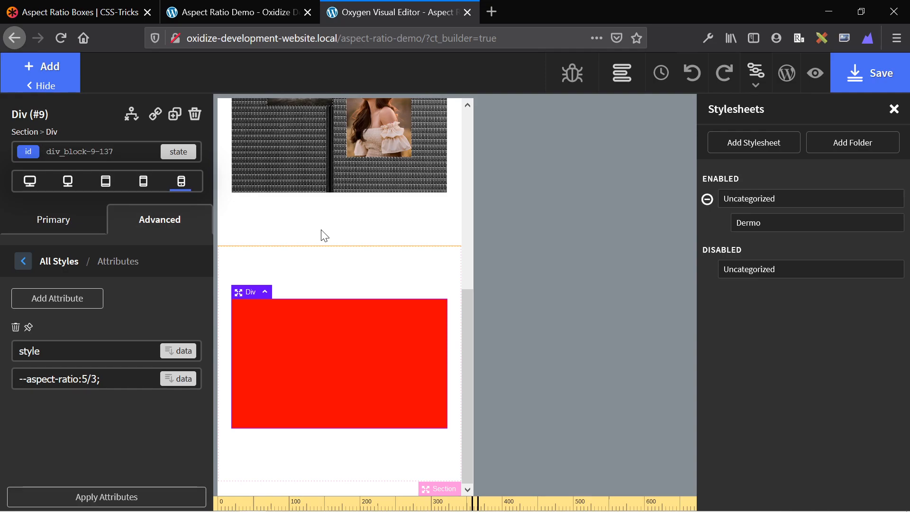
click(75, 351)
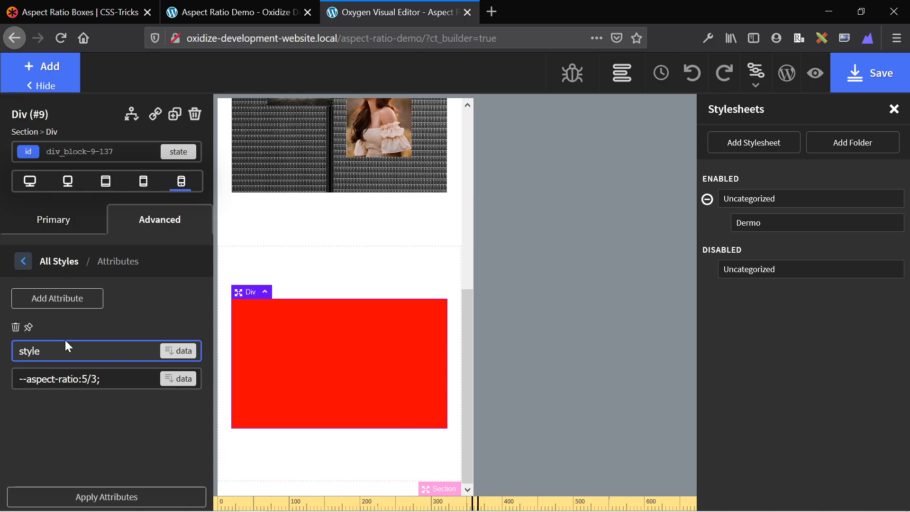
Check the CSS-Tricks tab, return to the editor and scroll up to the image grid.
click(79, 11)
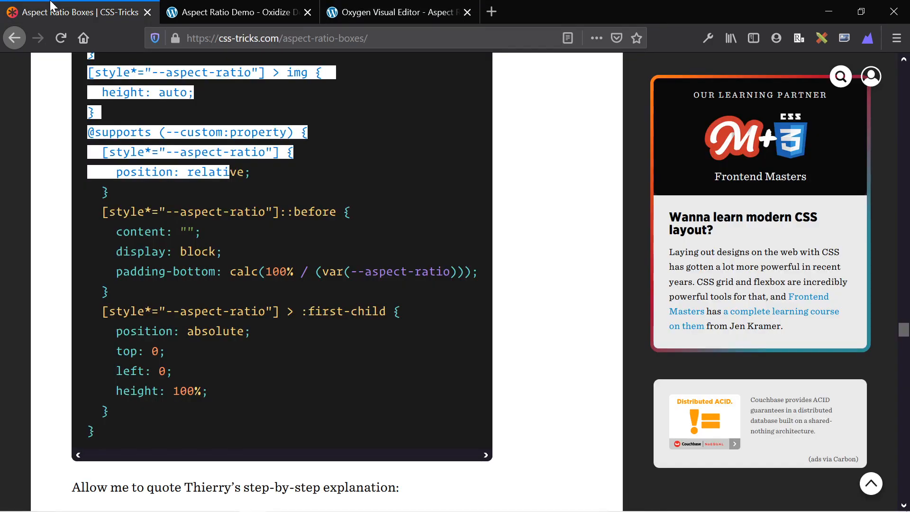
click(399, 12)
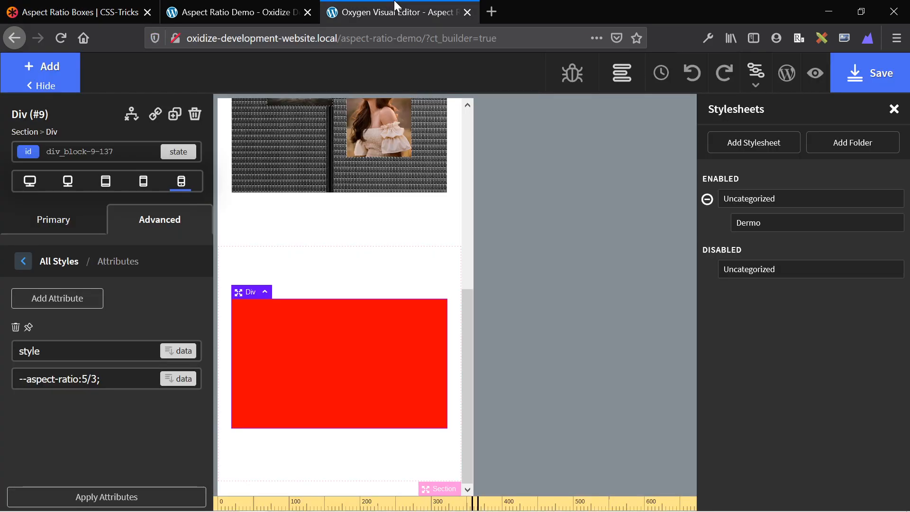
mouse_move(340, 359)
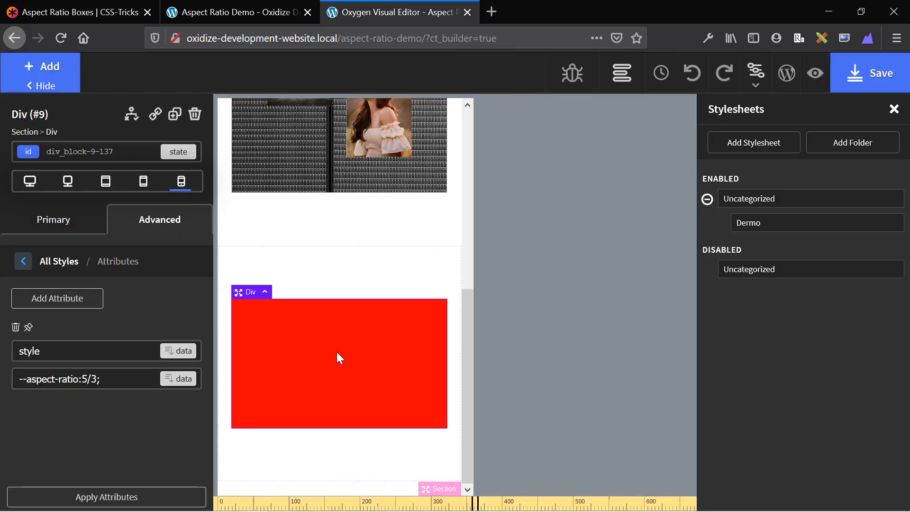
click(88, 379)
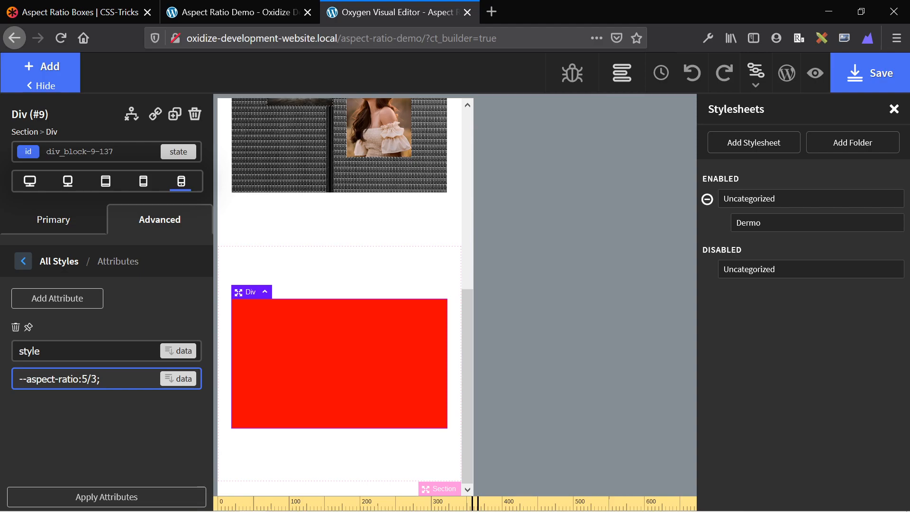
click(87, 351)
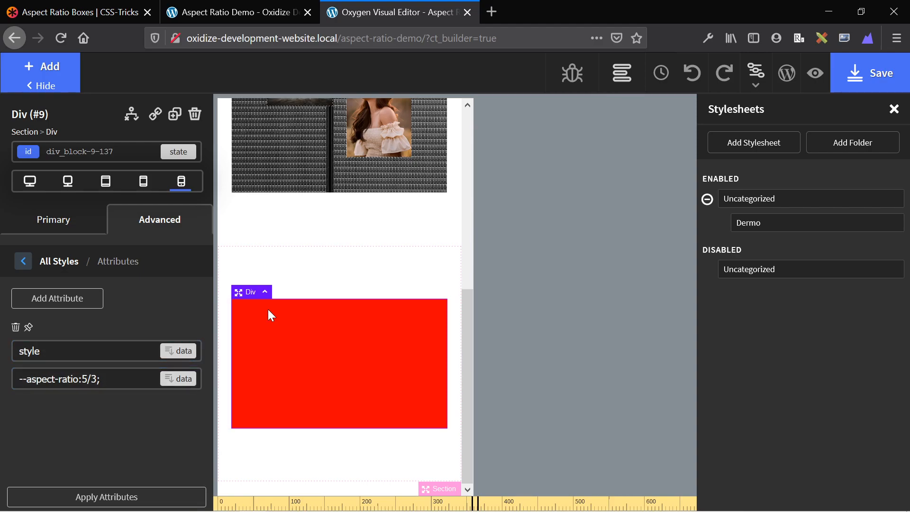
scroll(up, 3)
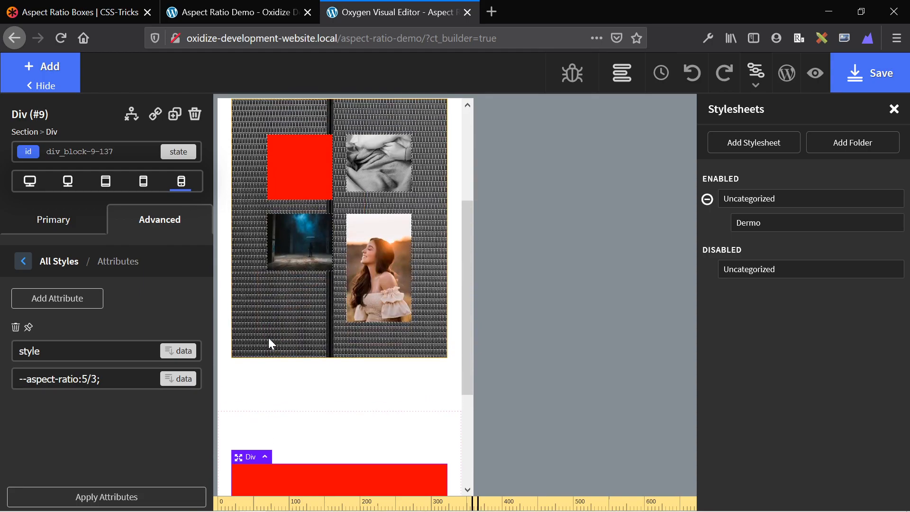
Select the image grid div and collapse the Uncategorized stylesheet folder in the Stylesheets panel.
click(53, 219)
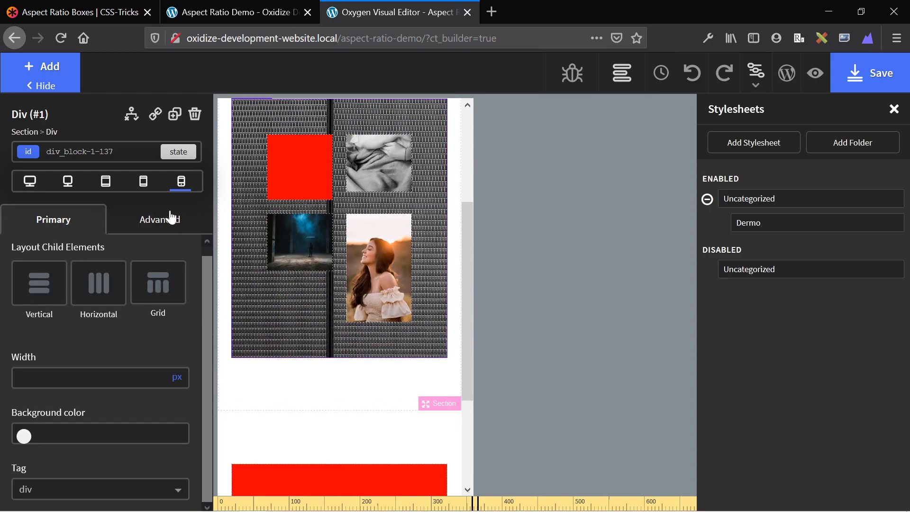
mouse_move(618, 113)
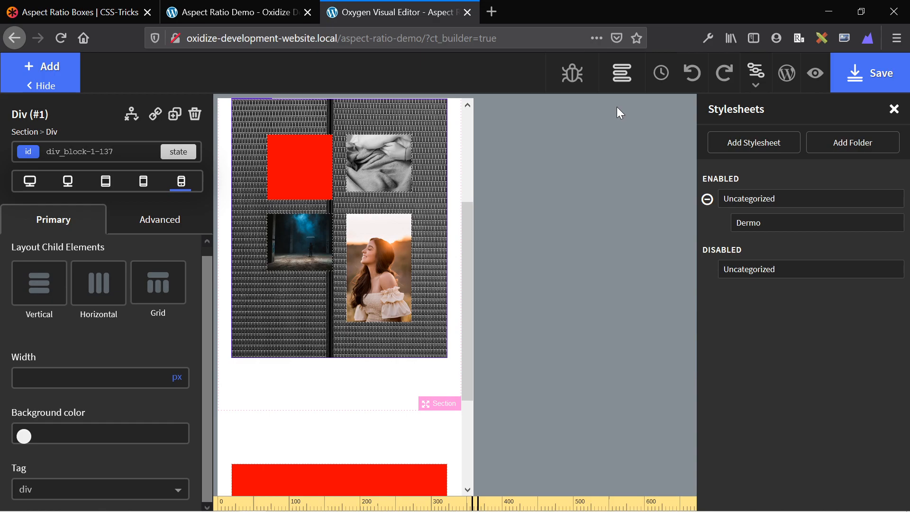
click(749, 198)
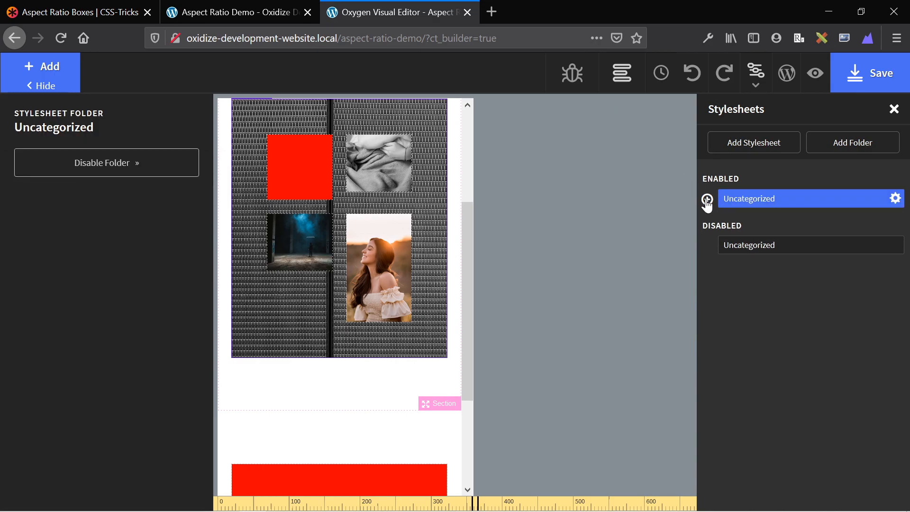
mouse_move(702, 242)
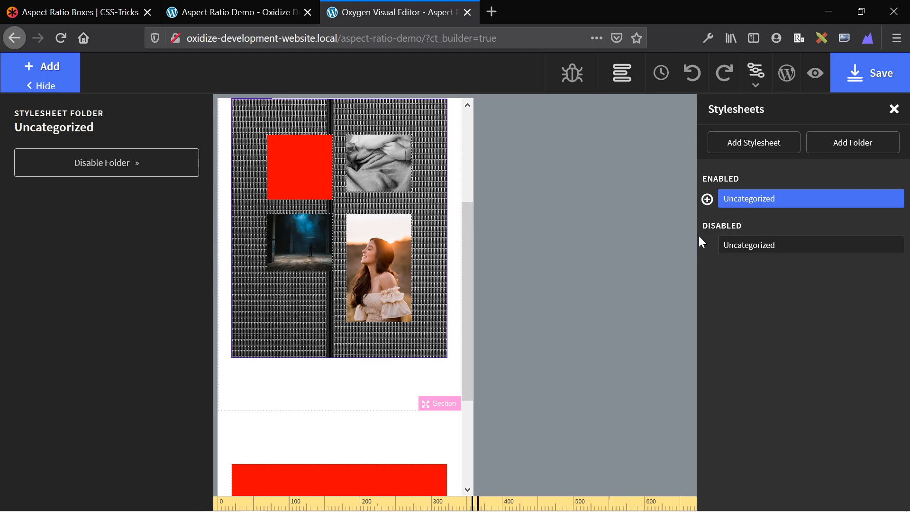
mouse_move(332, 216)
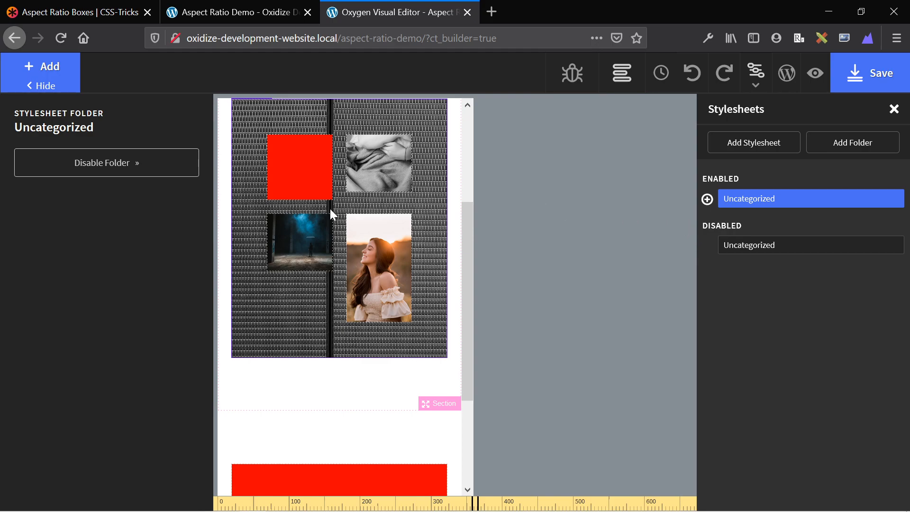
scroll(up, 3)
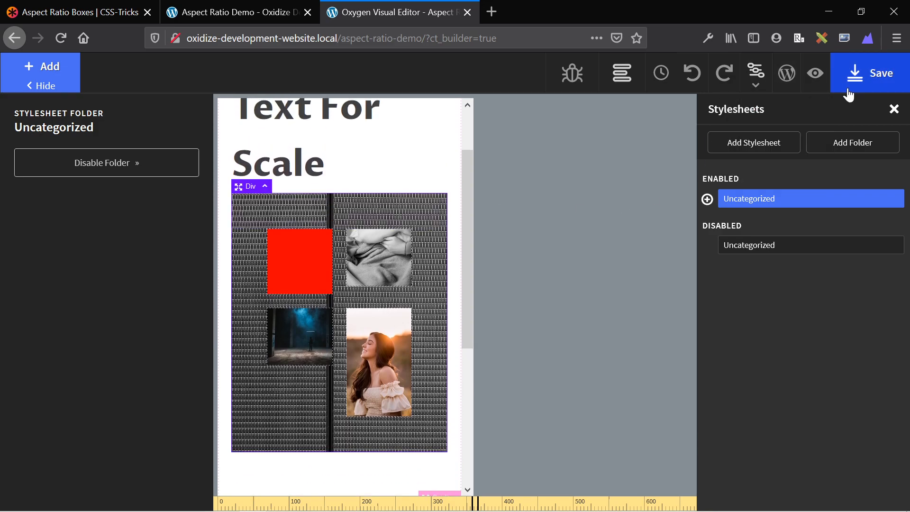